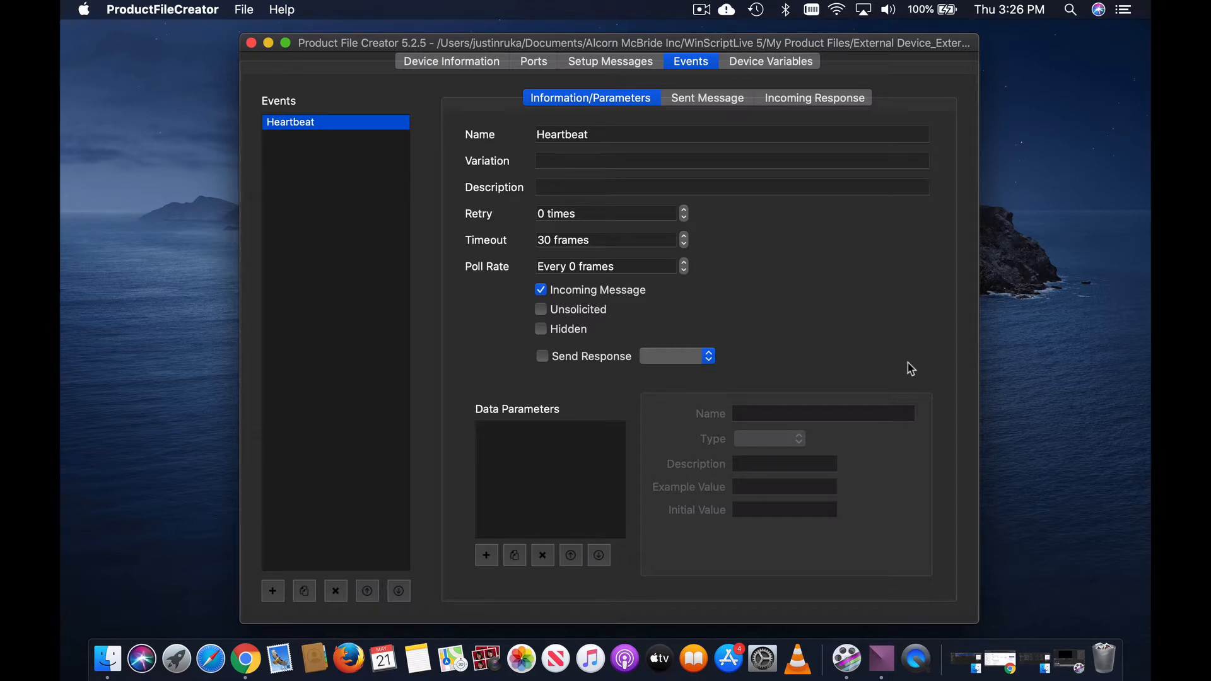
mouse_move(729, 337)
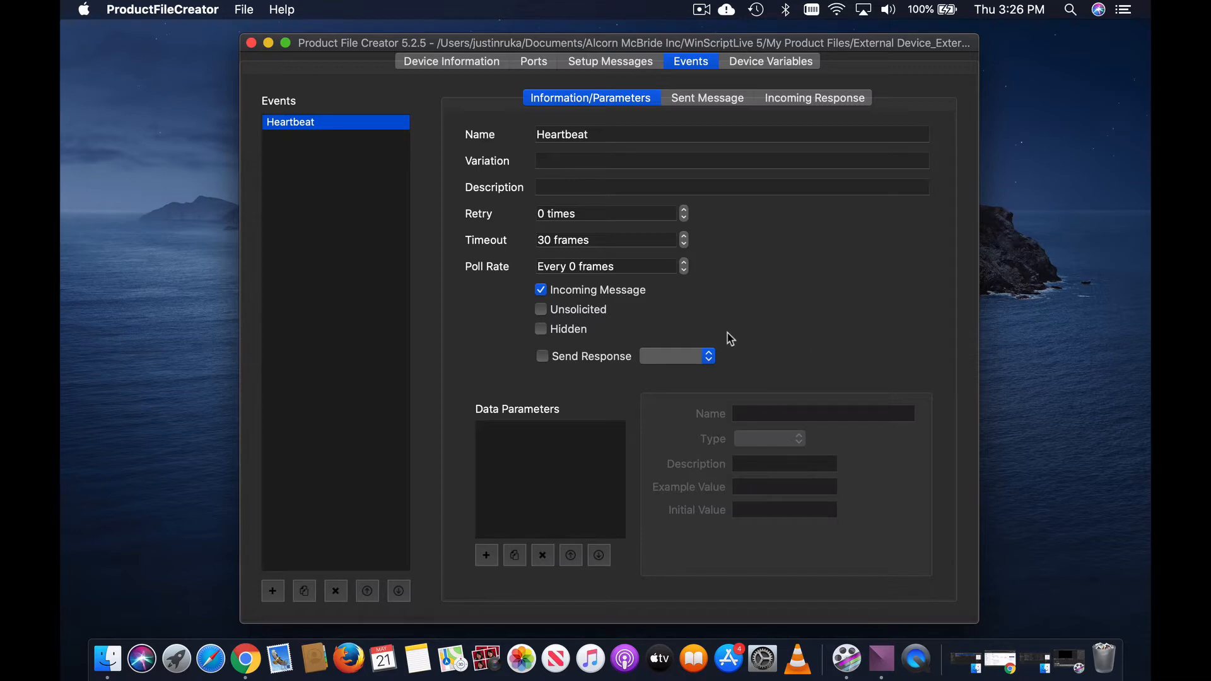
Step: Tick the Unsolicited and Hidden checkboxes for the Heartbeat event
click(540, 309)
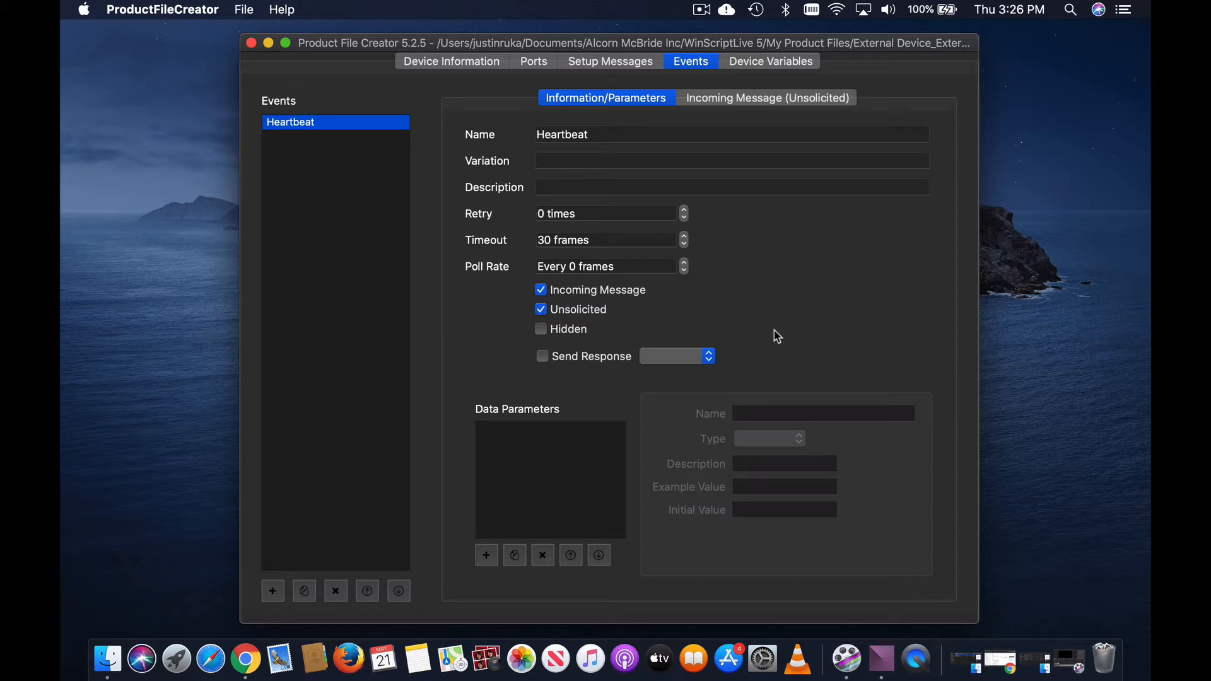
mouse_move(775, 335)
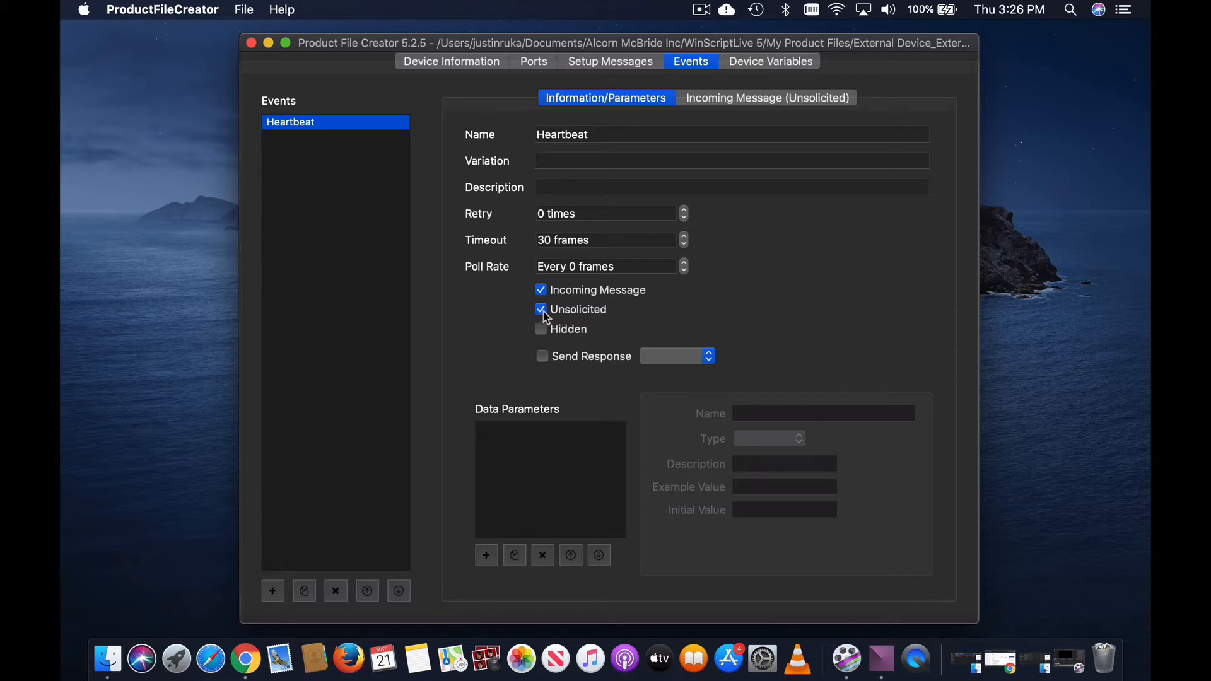
click(540, 309)
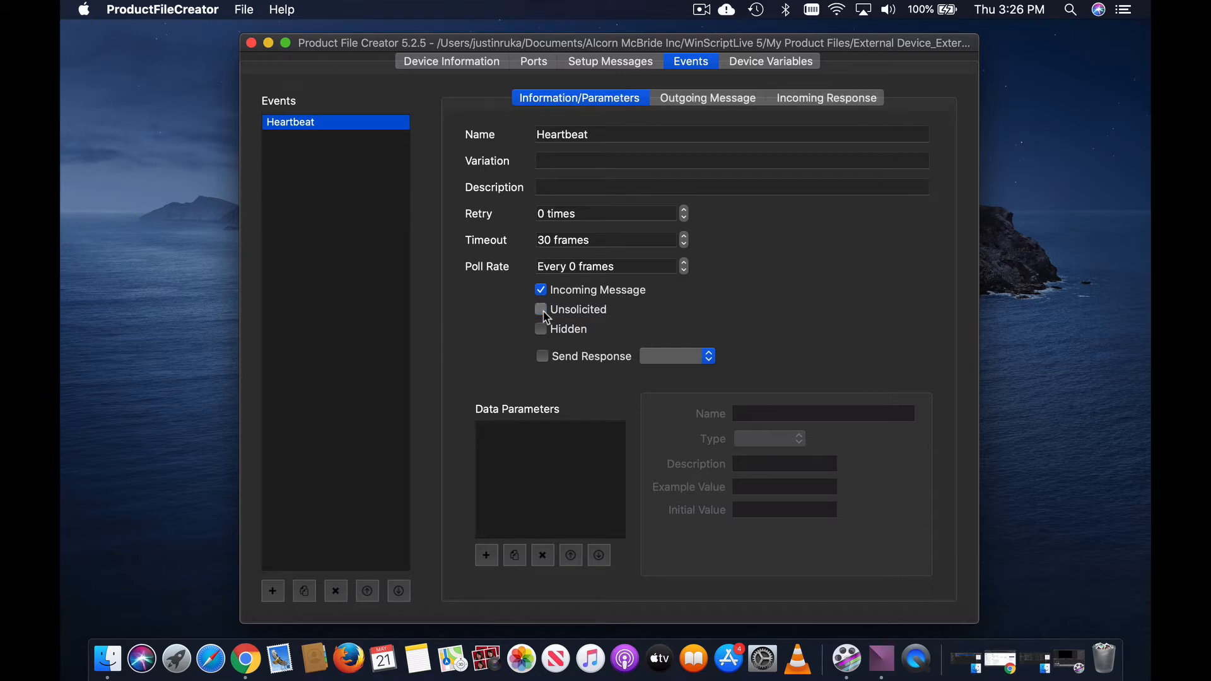
click(539, 309)
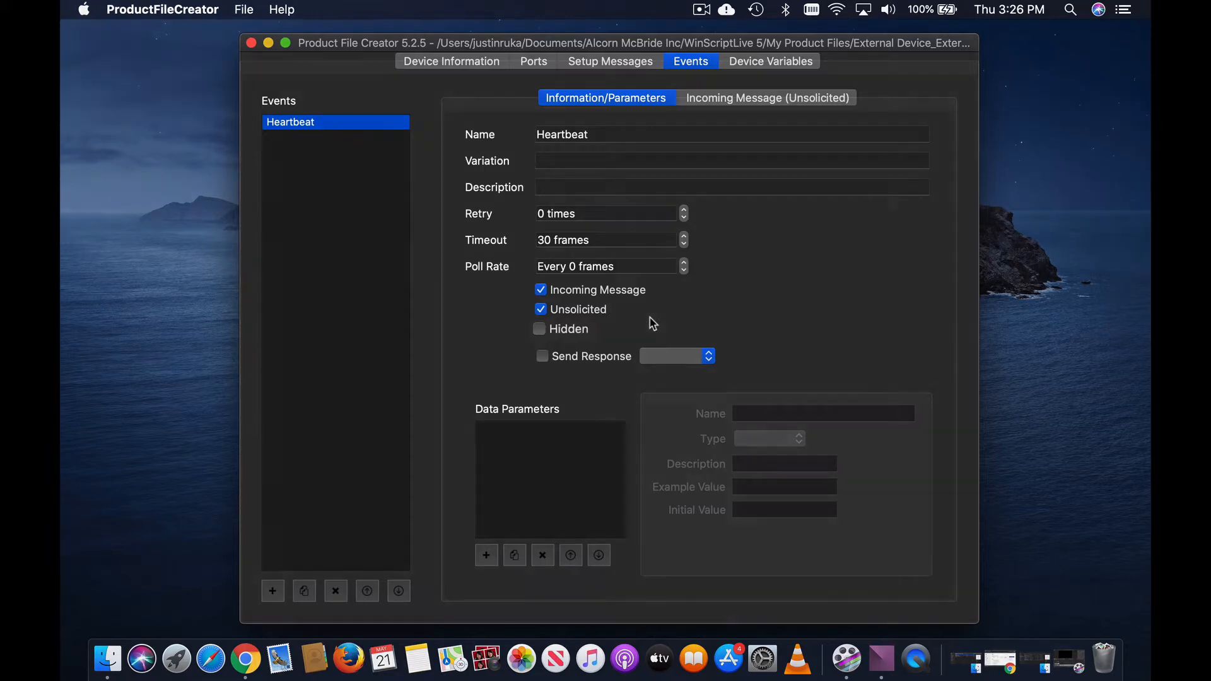
click(540, 328)
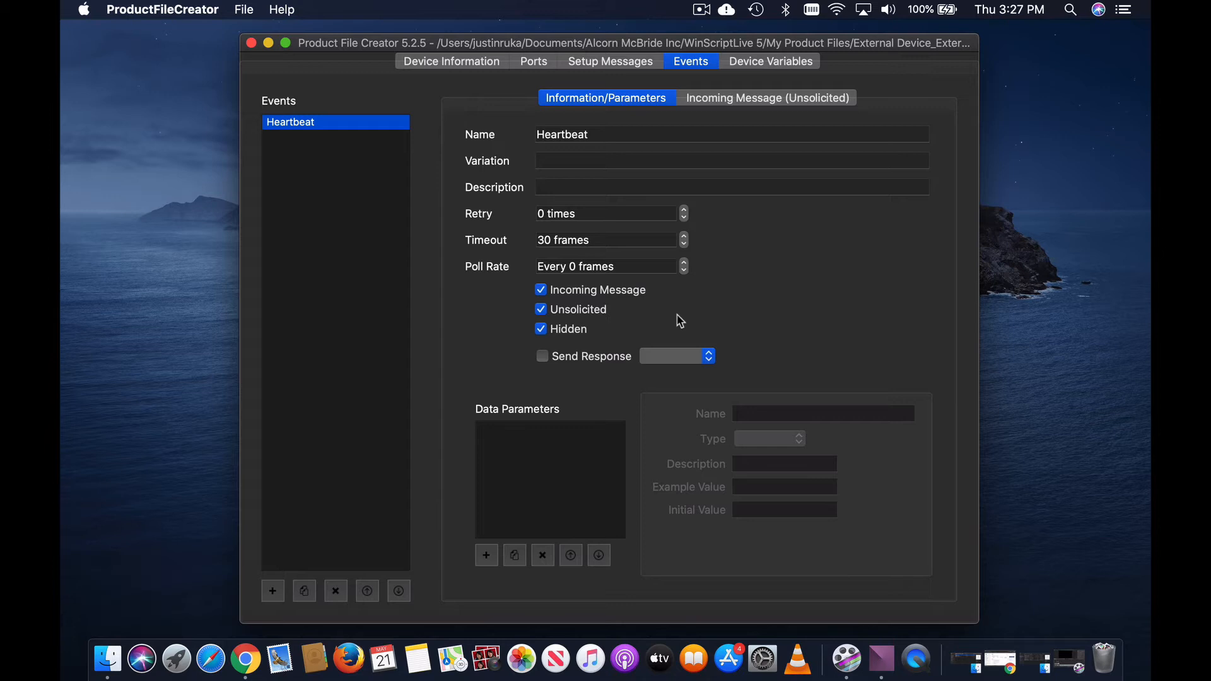
mouse_move(647, 183)
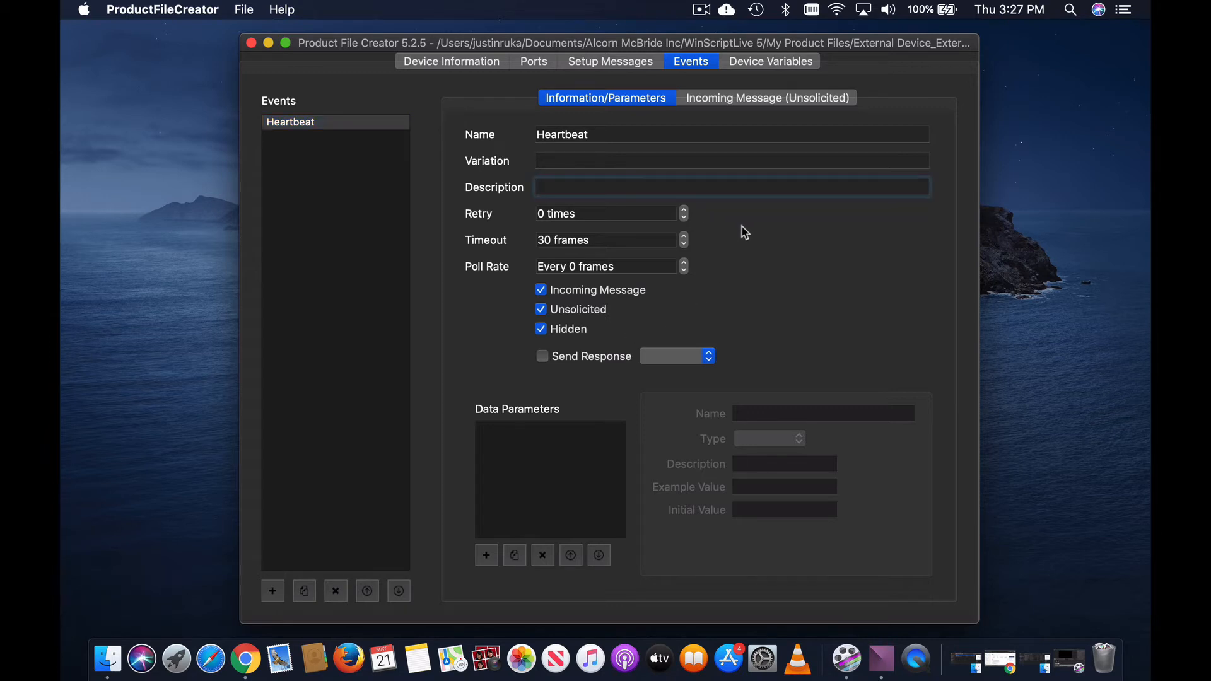
Step: Enter the description 'Listens for the device's heartbeat and stores it in var_Heartbeat'
text(List)
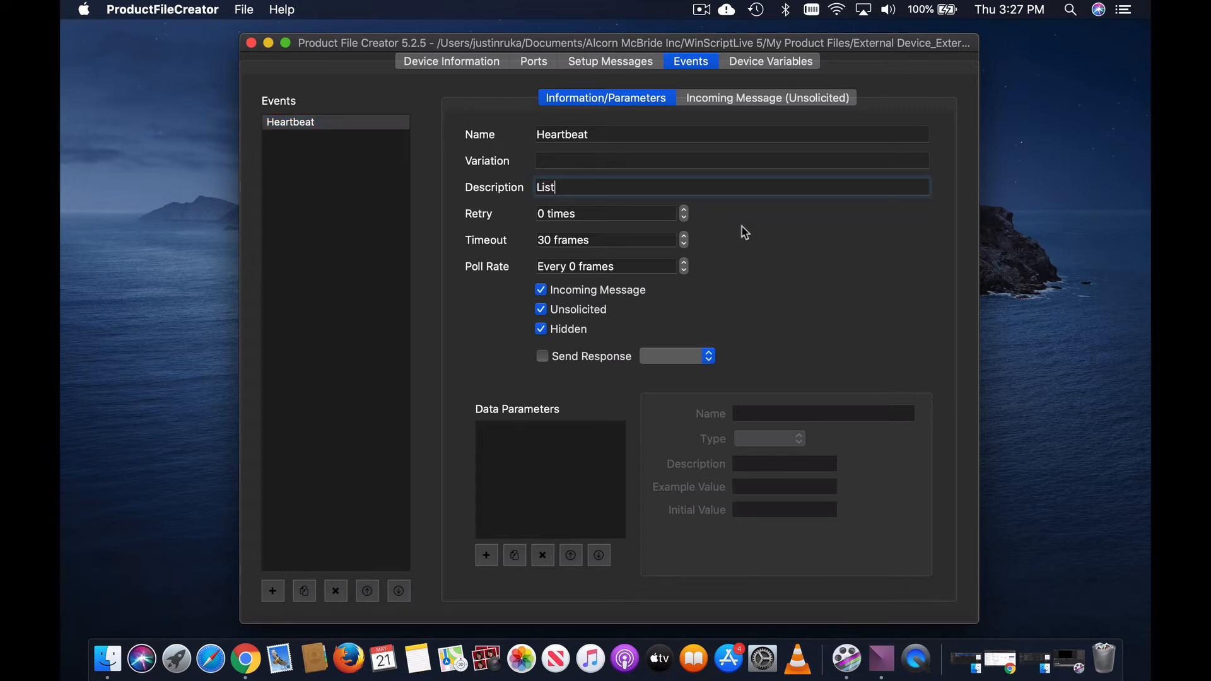
text(istens for the devic)
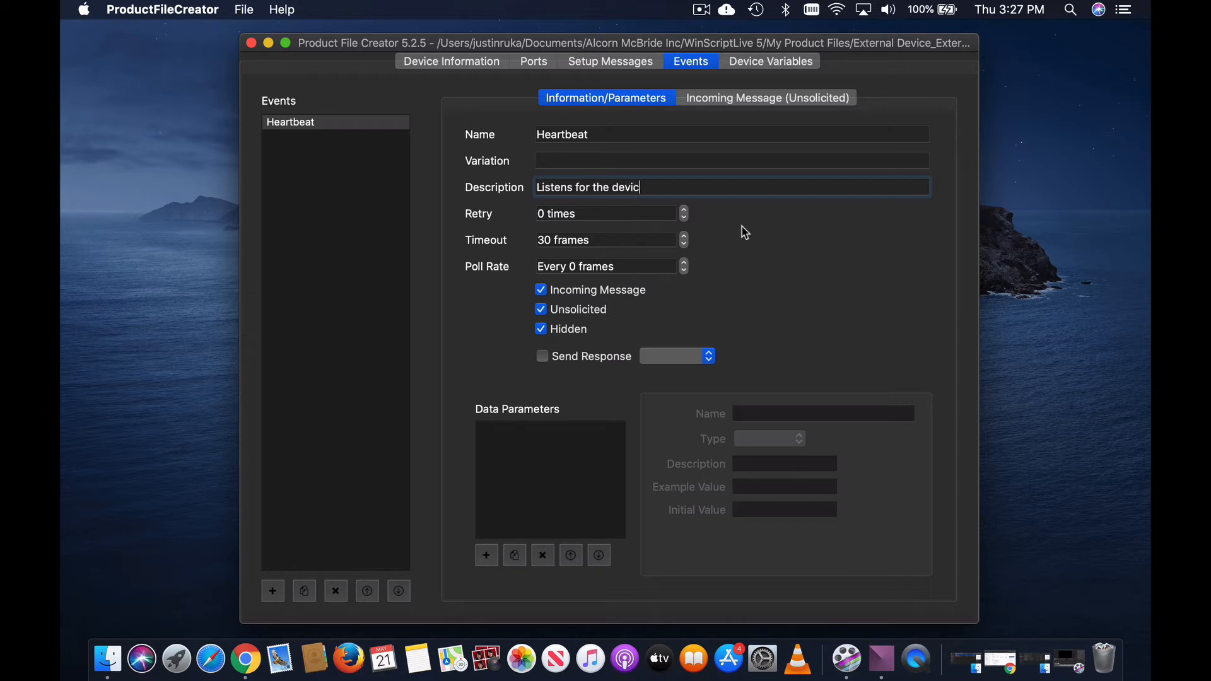
text(e's heartbeat)
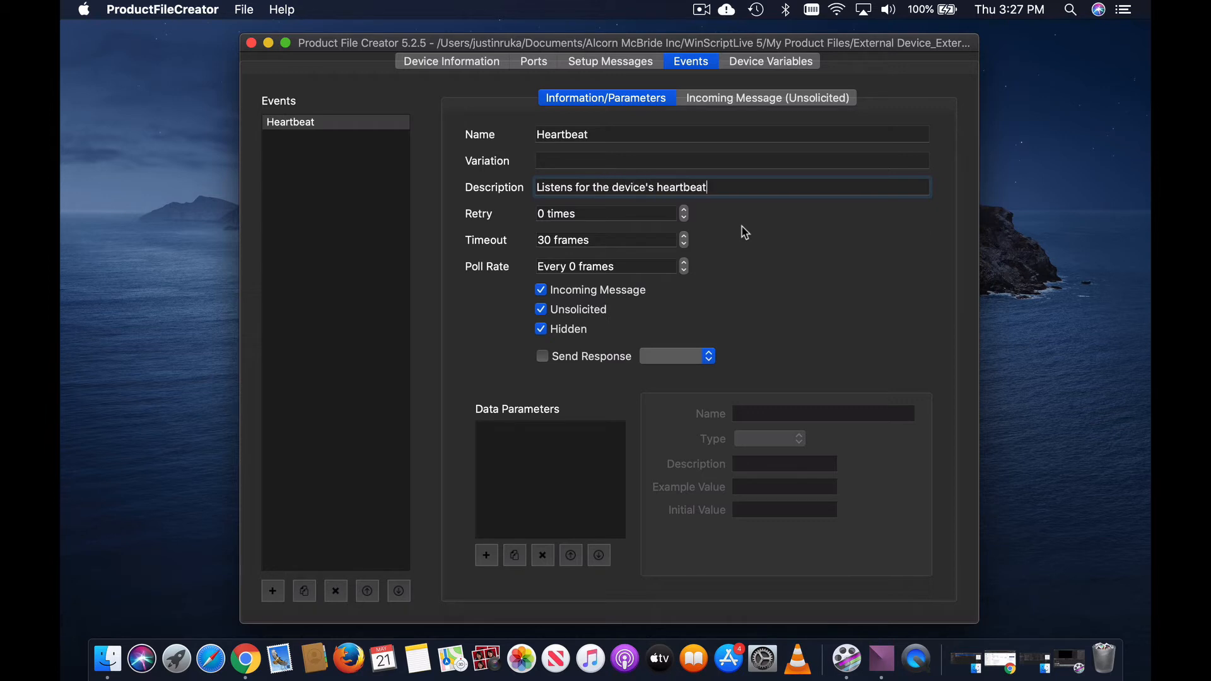
text(and stores it in)
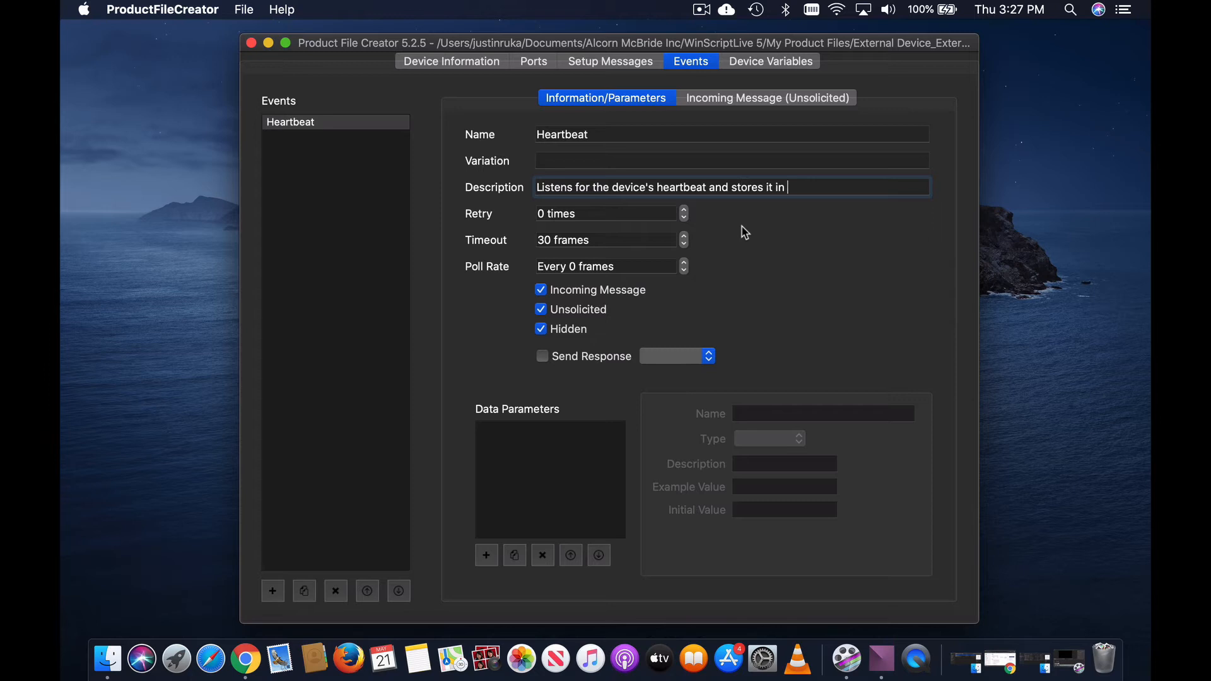
text(var_Heartbeat)
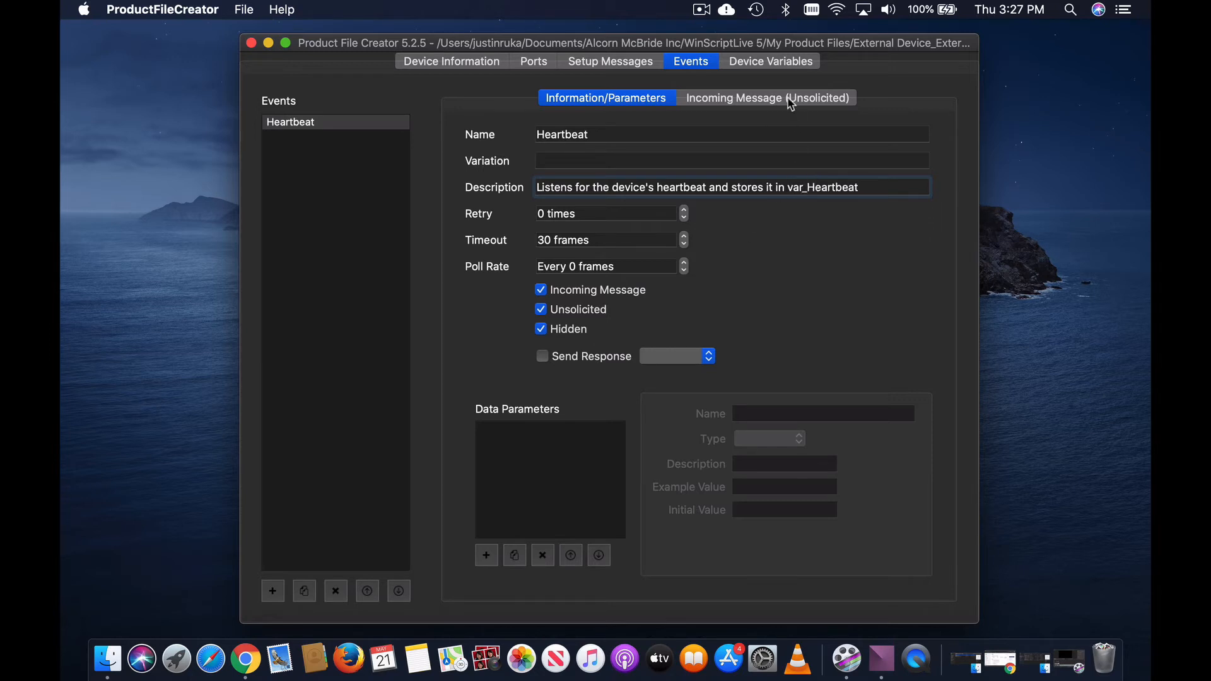
Step: Enter example message 'heartbeat 45\x0D' and add the word heartbeat as a constant substring
click(767, 98)
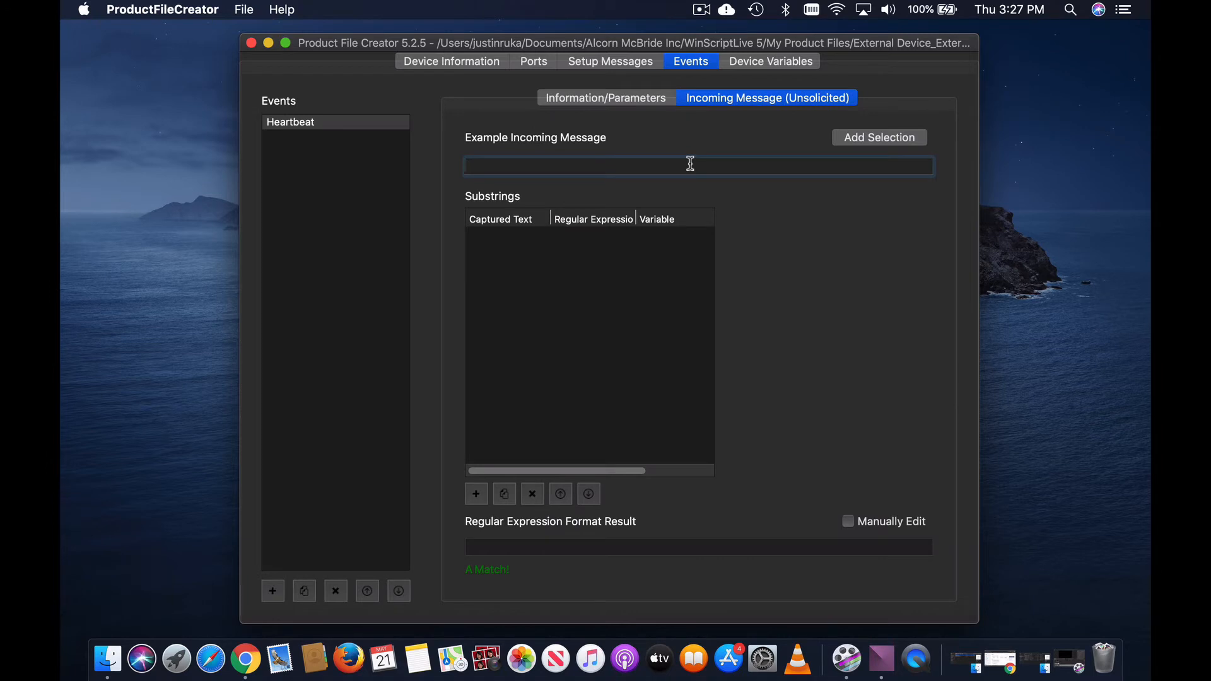
text(heartbeat 45)
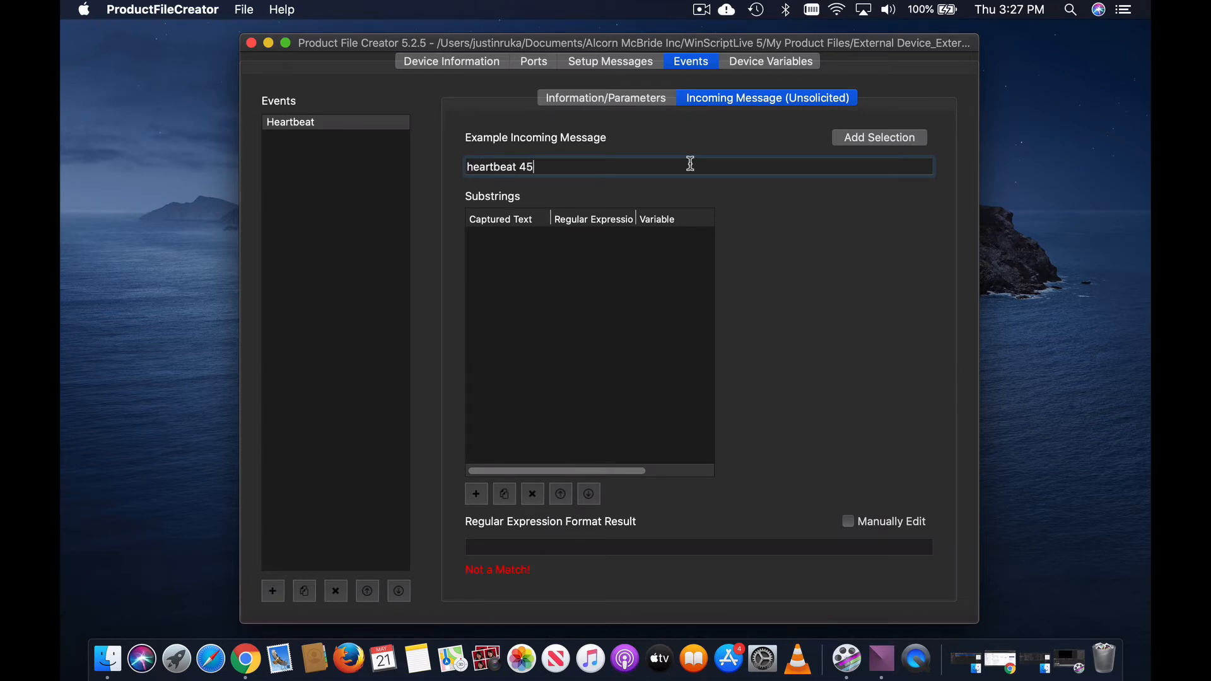
text(\x0D)
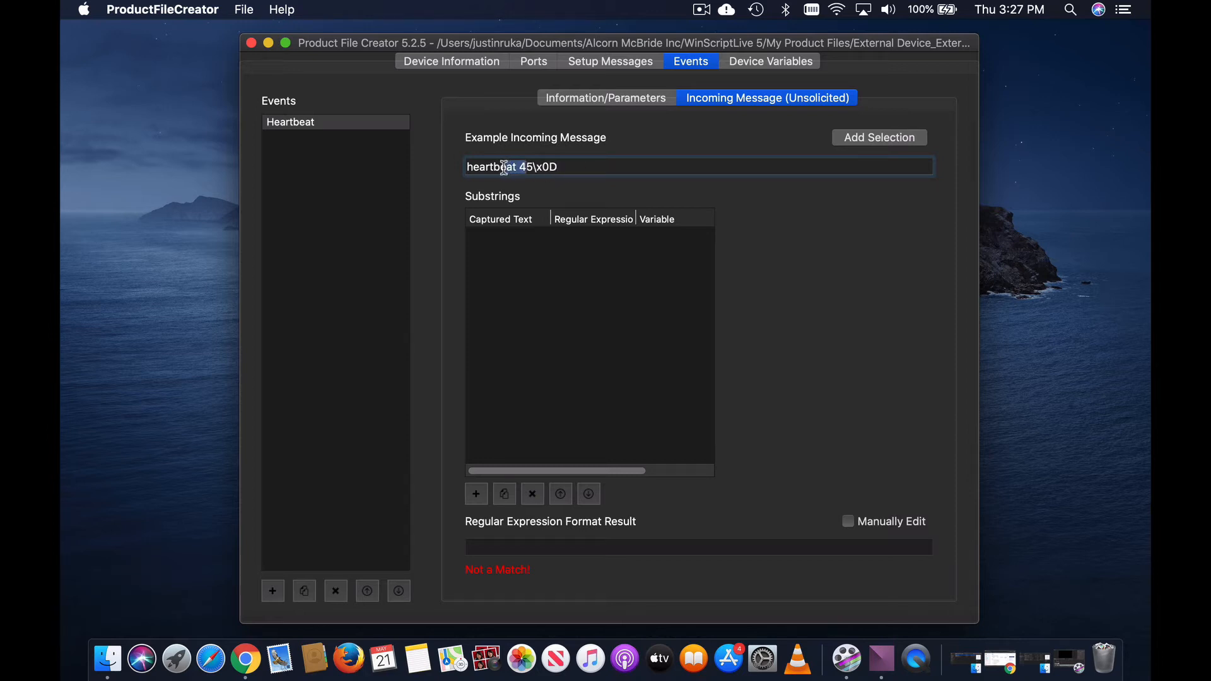
double_click(491, 167)
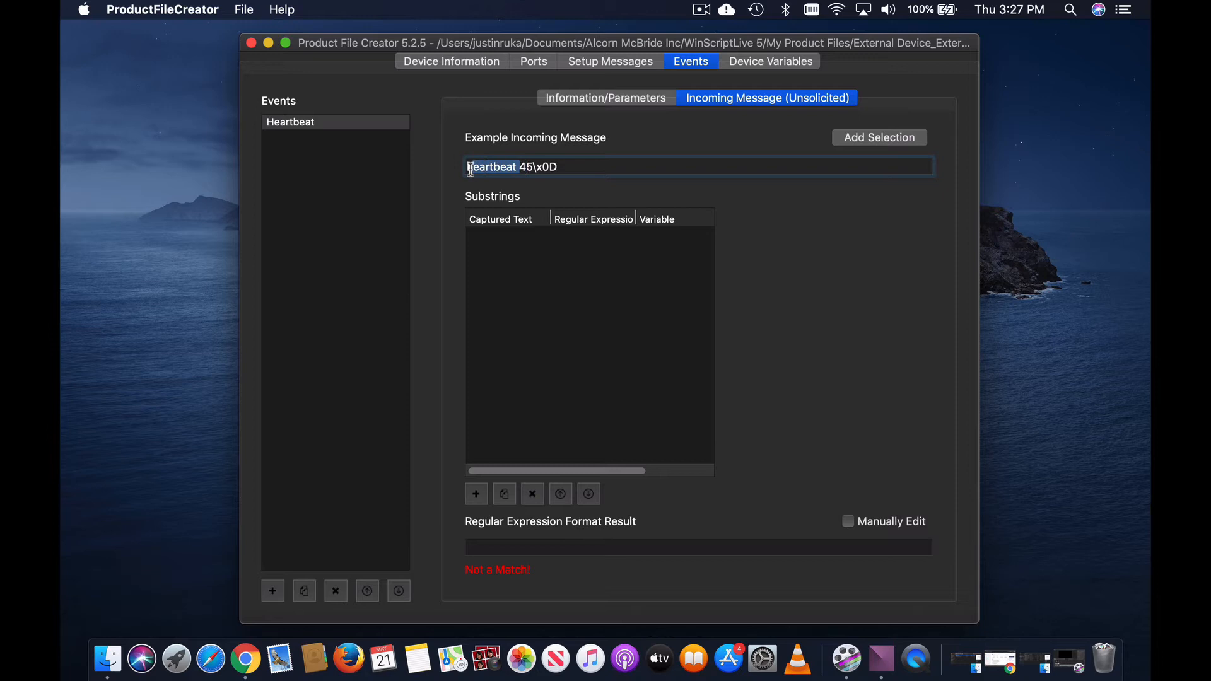
click(880, 138)
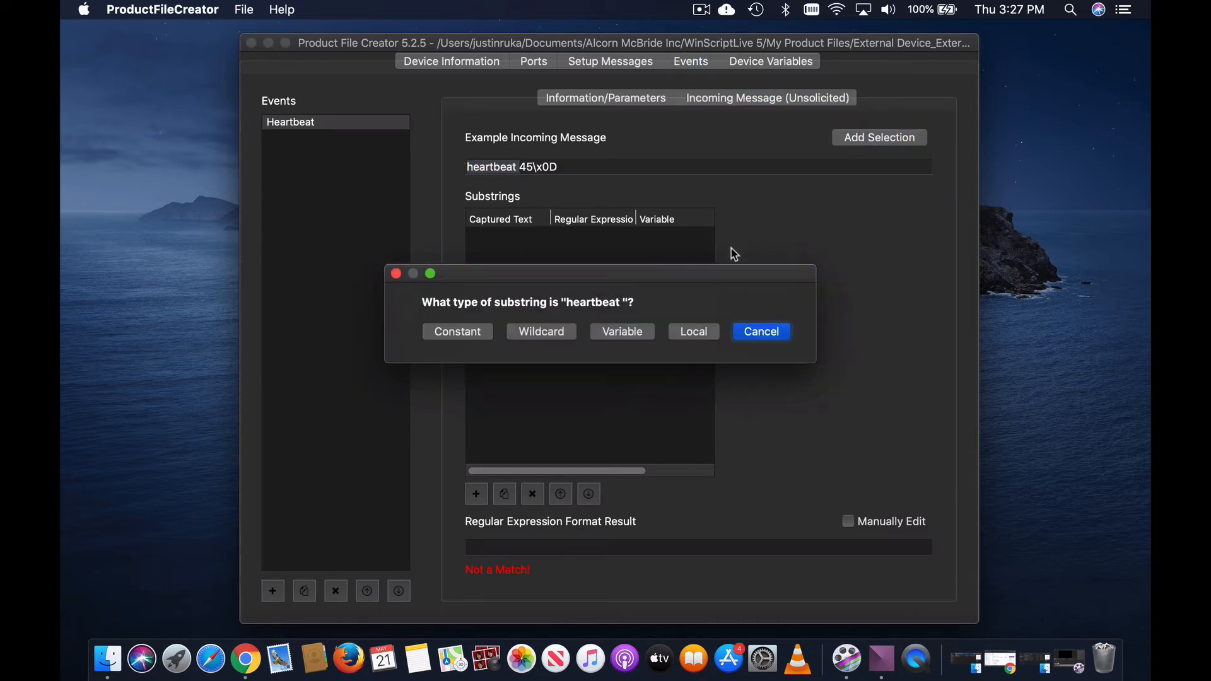
click(457, 331)
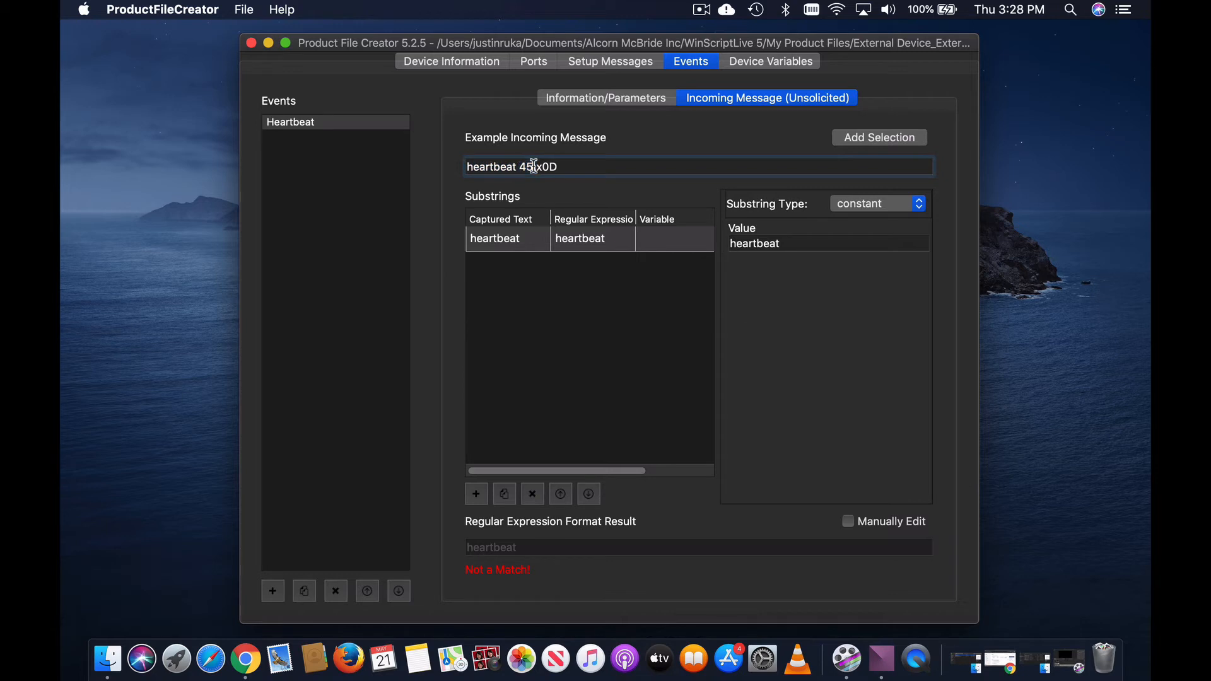
Step: Capture 45 into a new integer variable var_Heartbeat and add the trailing \x0D as a constant
double_click(530, 166)
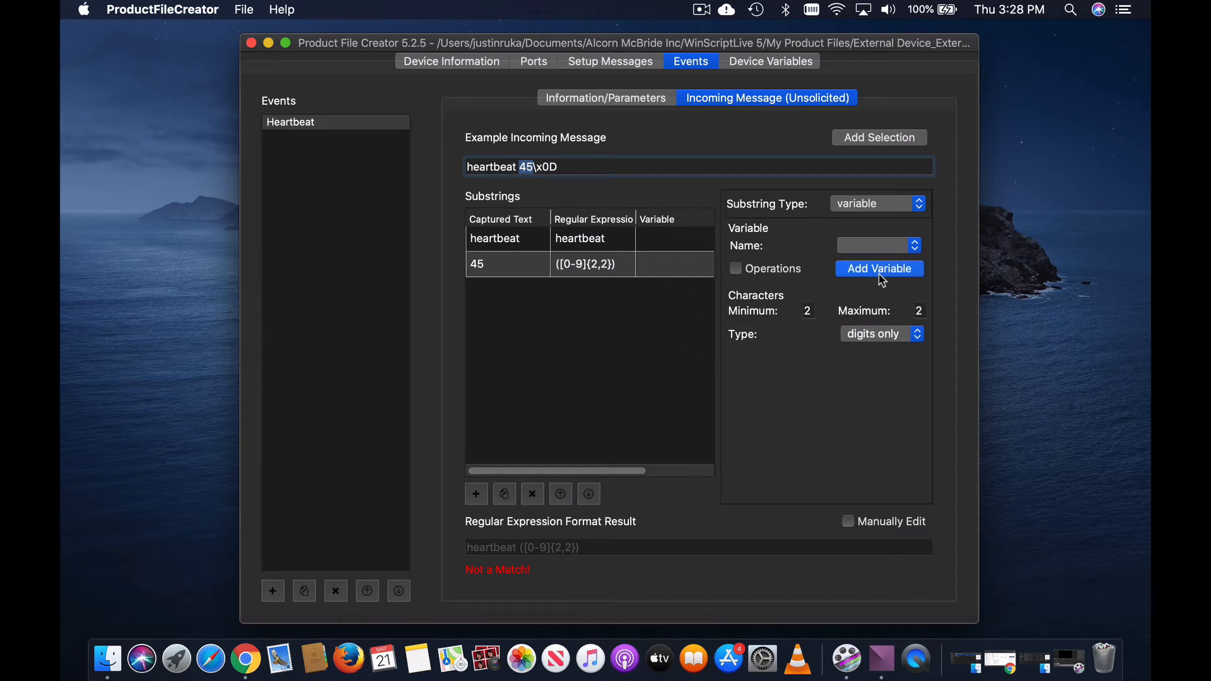
click(879, 269)
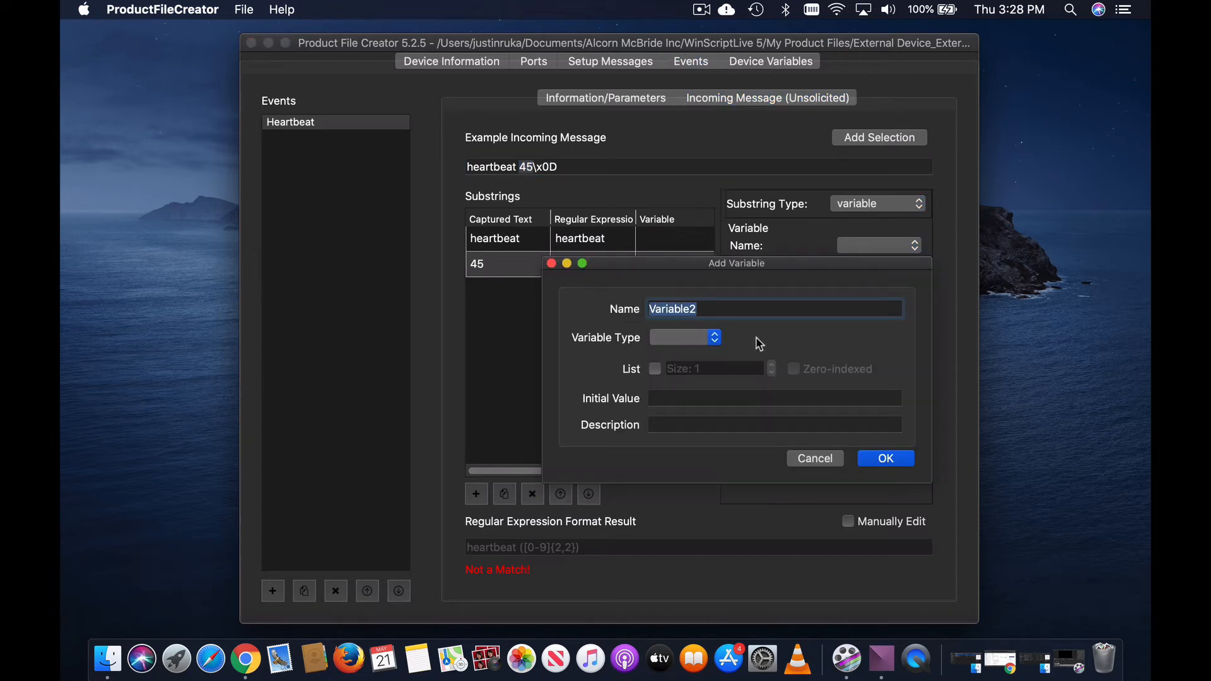
text(var_Heartbeat)
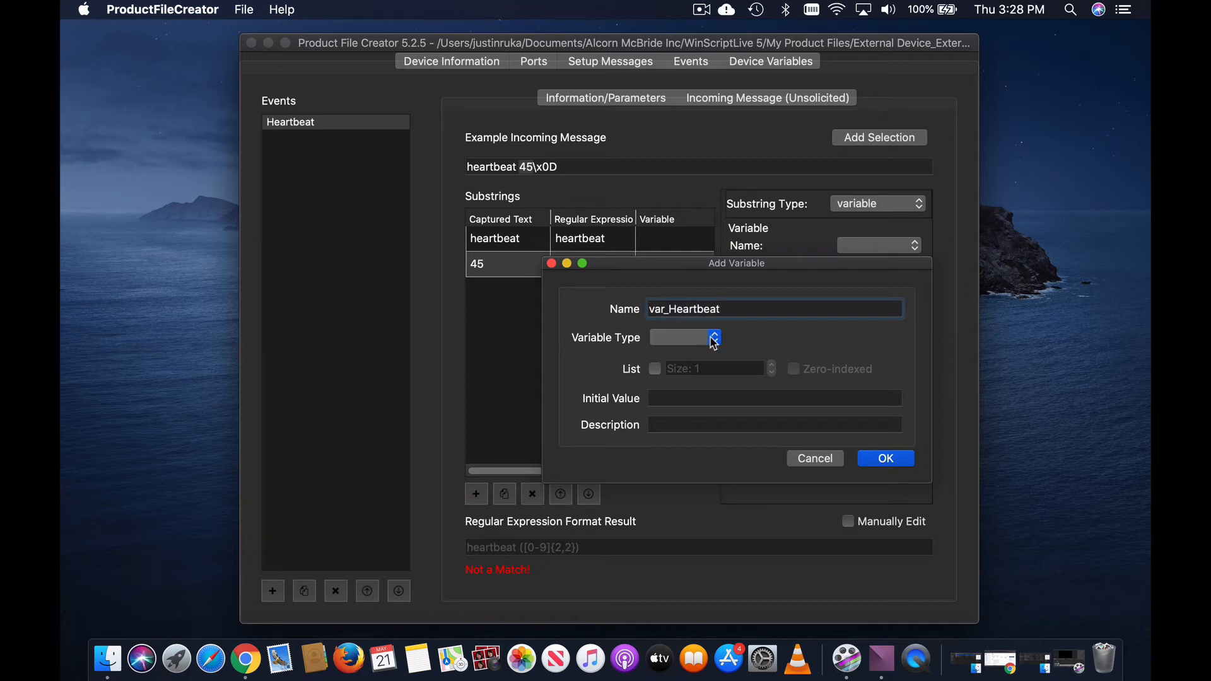
click(714, 338)
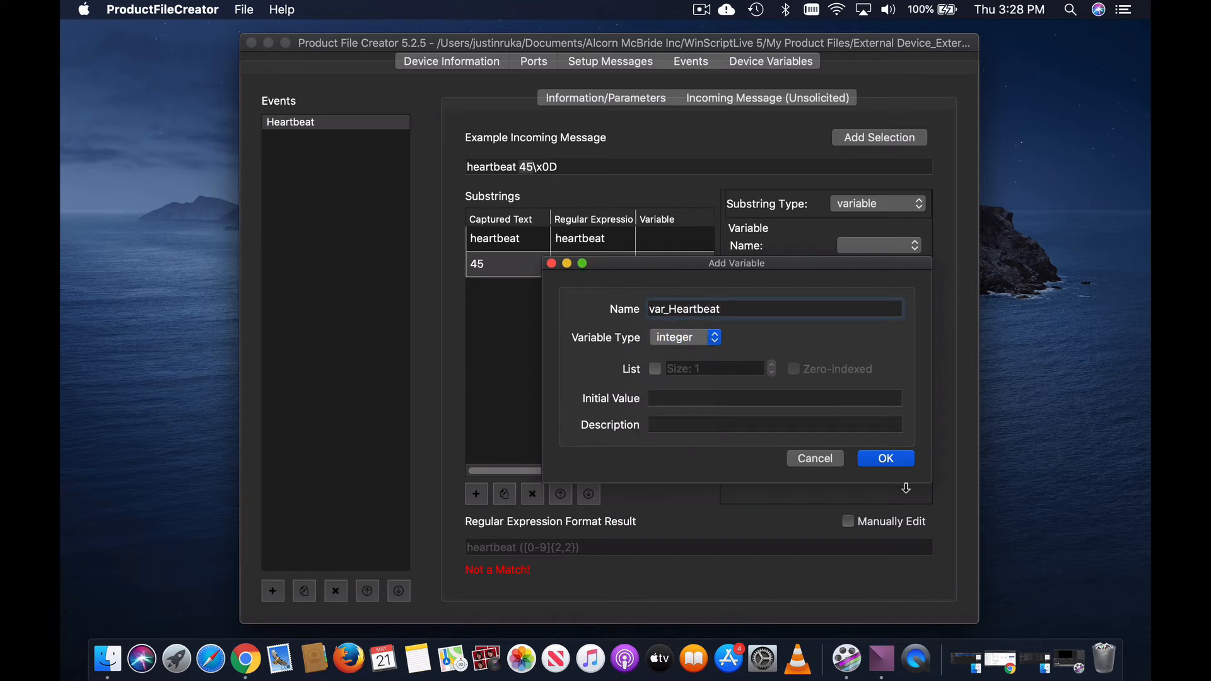
click(886, 459)
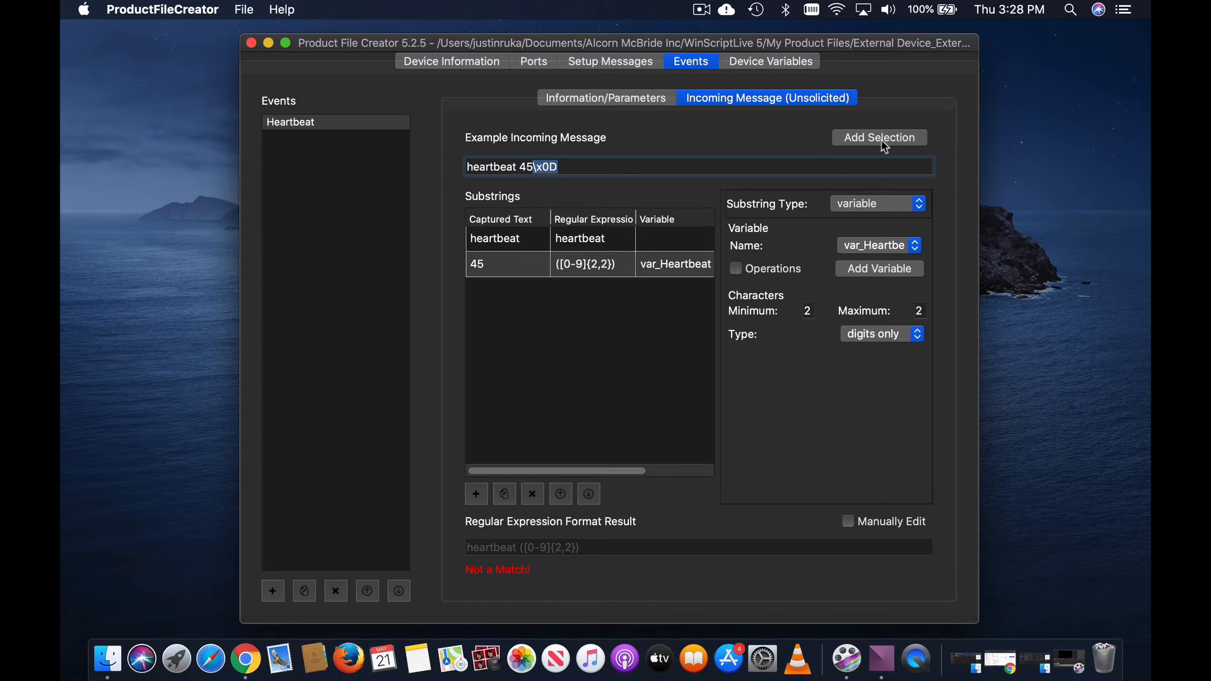
click(879, 137)
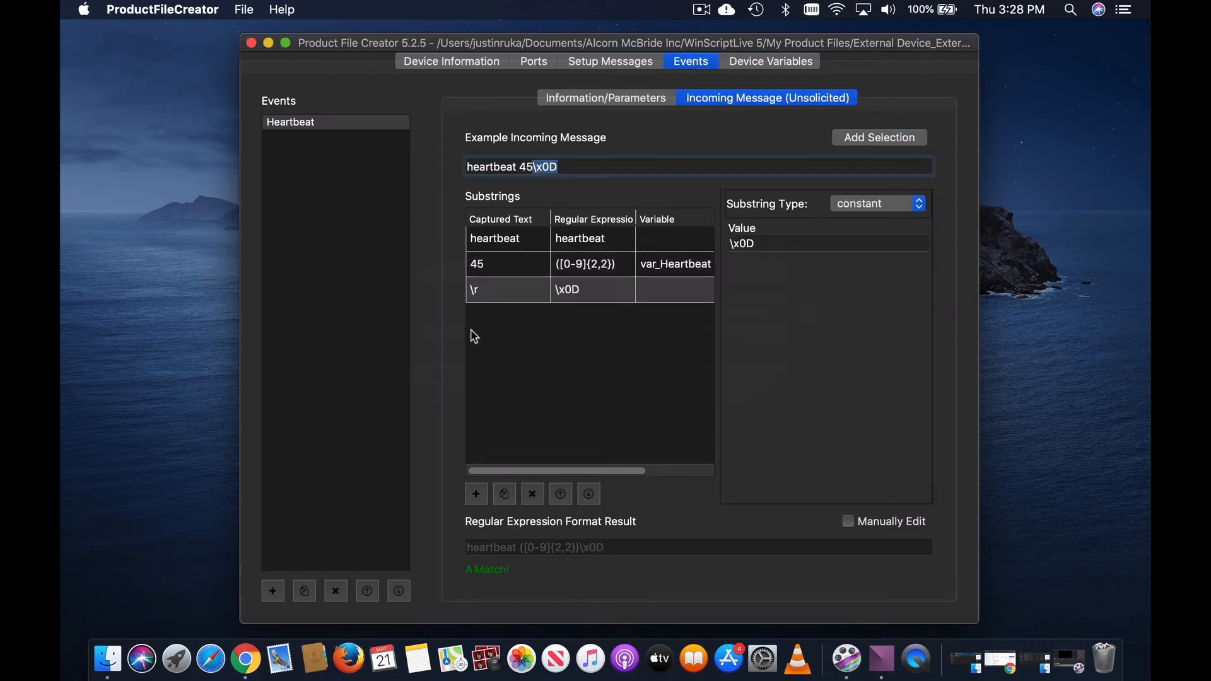
mouse_move(804, 149)
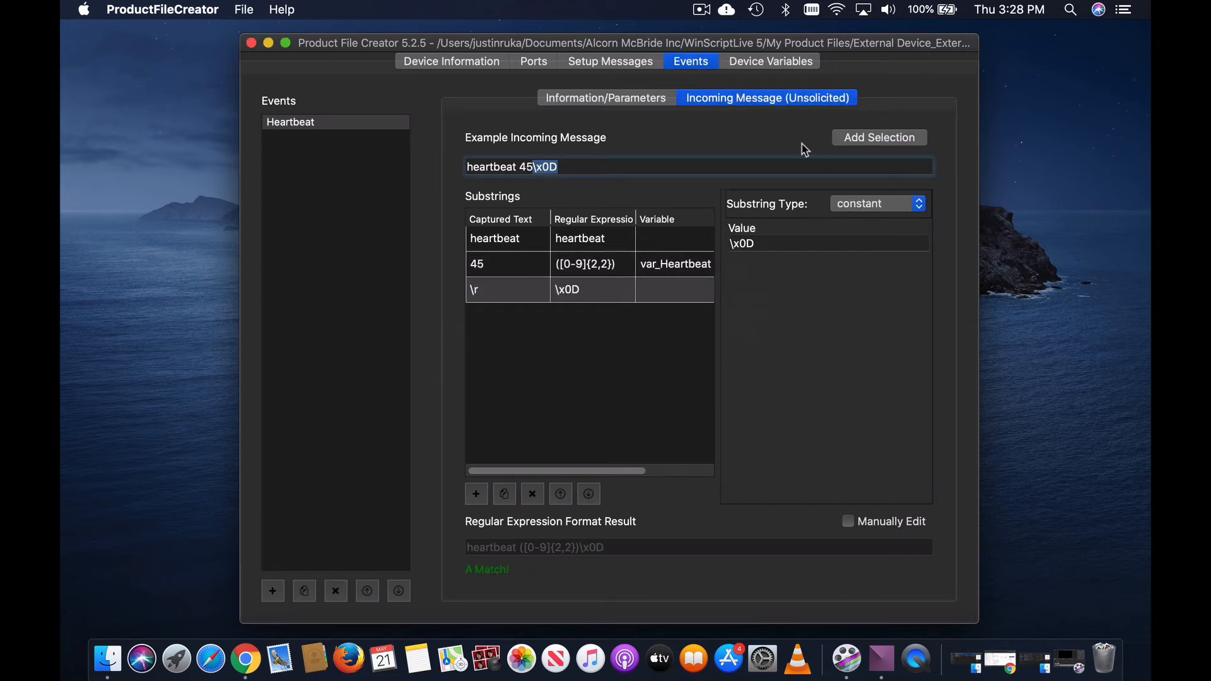
mouse_move(771, 327)
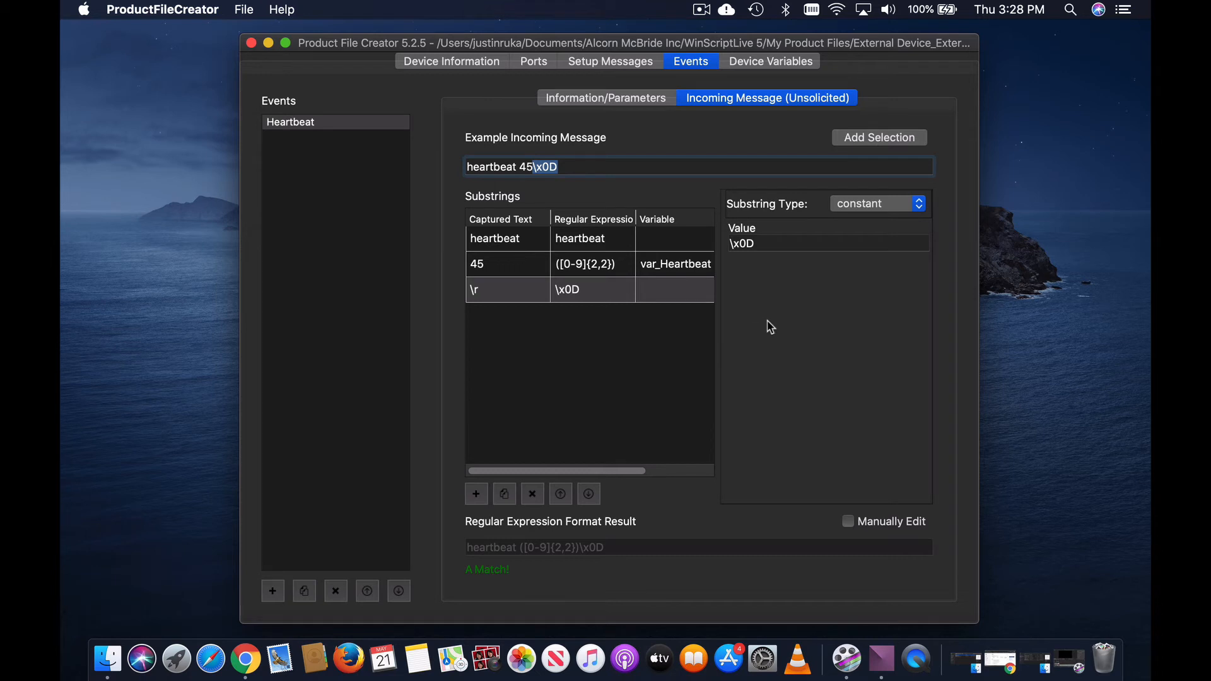
Step: Create a new event named HeartbeatResponse described as responding to the unsolicited heartbeat
click(605, 98)
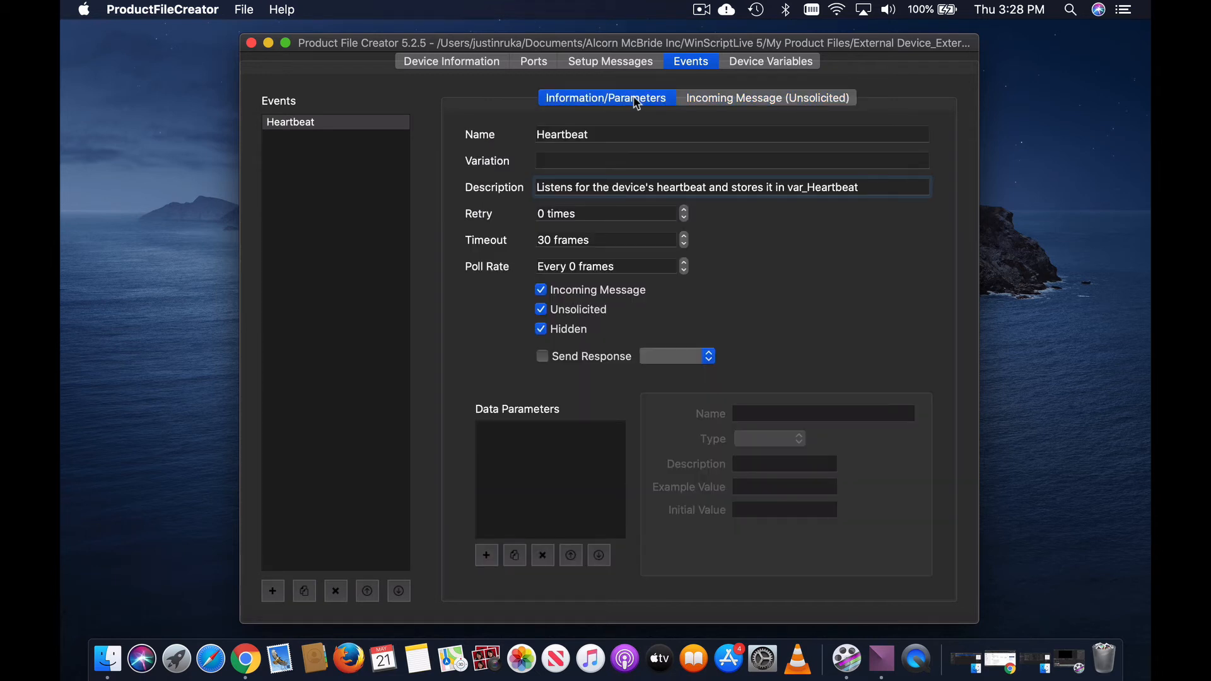
mouse_move(816, 294)
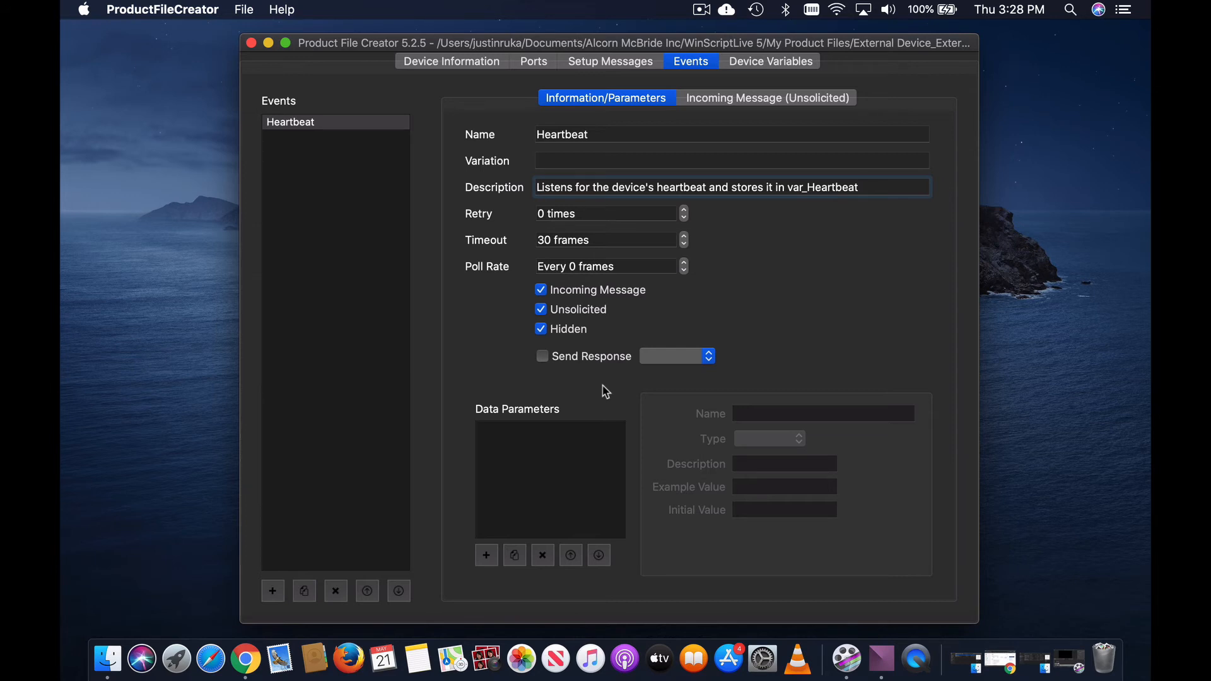
click(272, 591)
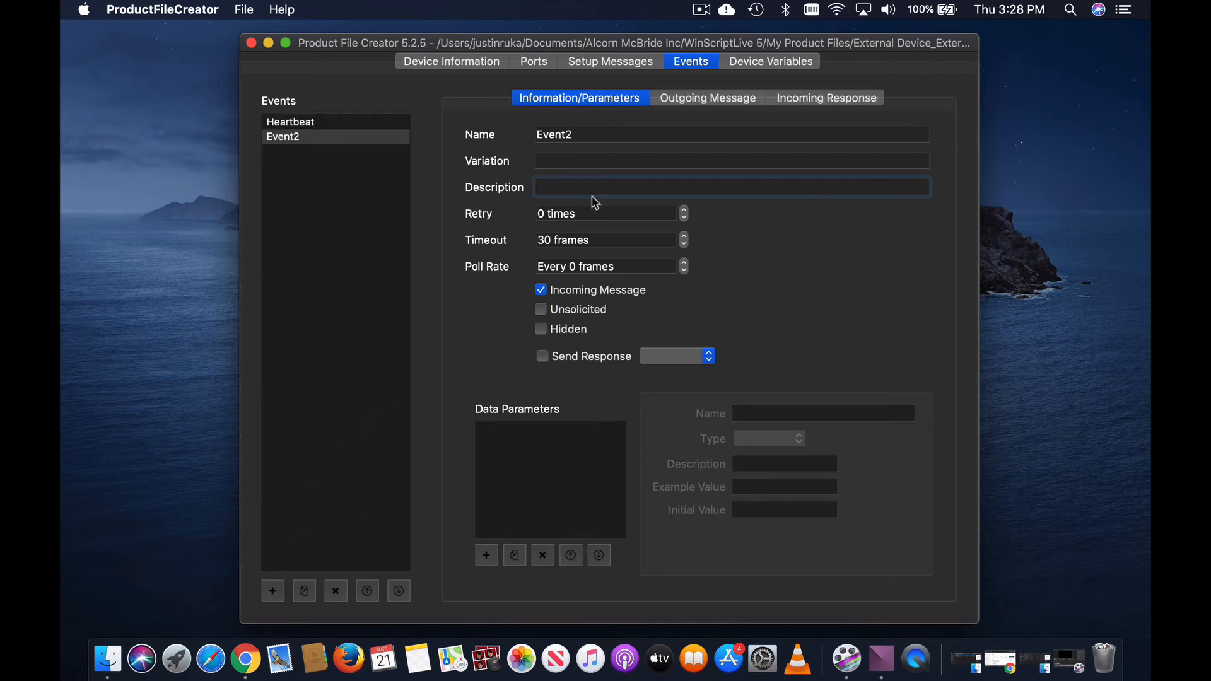
text(HeartbeatResponse)
text(Responds to the u)
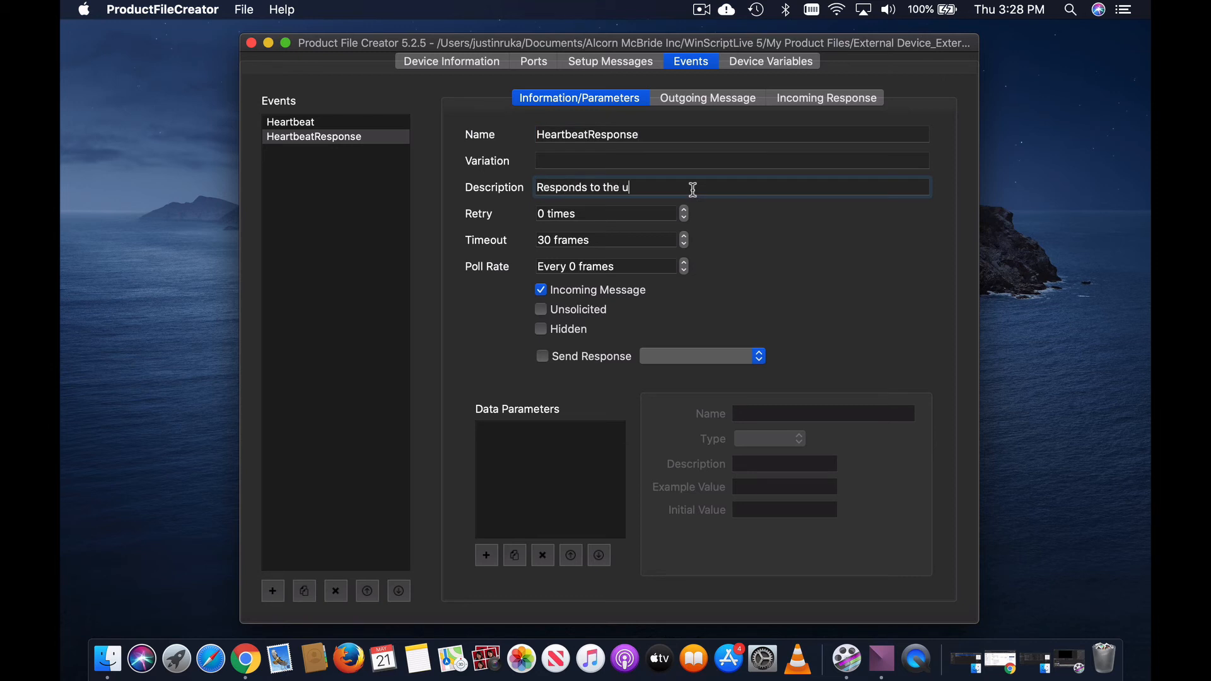
text(nsolicited heartbeat event)
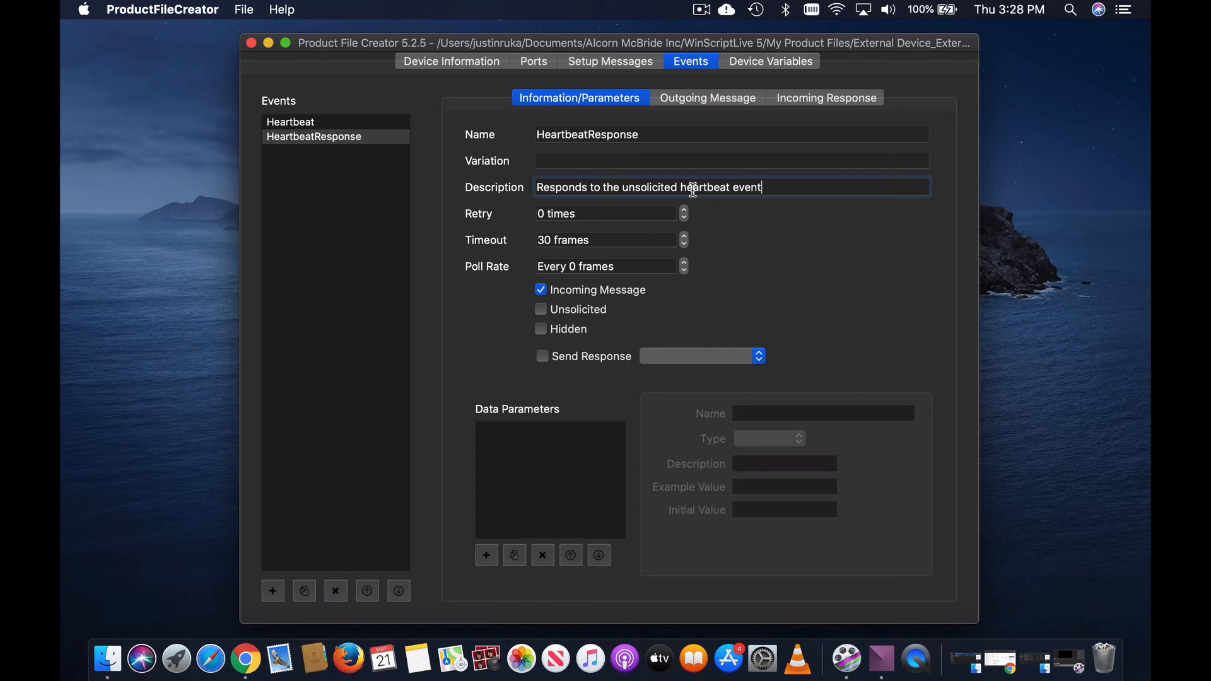
Step: Make HeartbeatResponse hidden with no incoming message expected
click(540, 290)
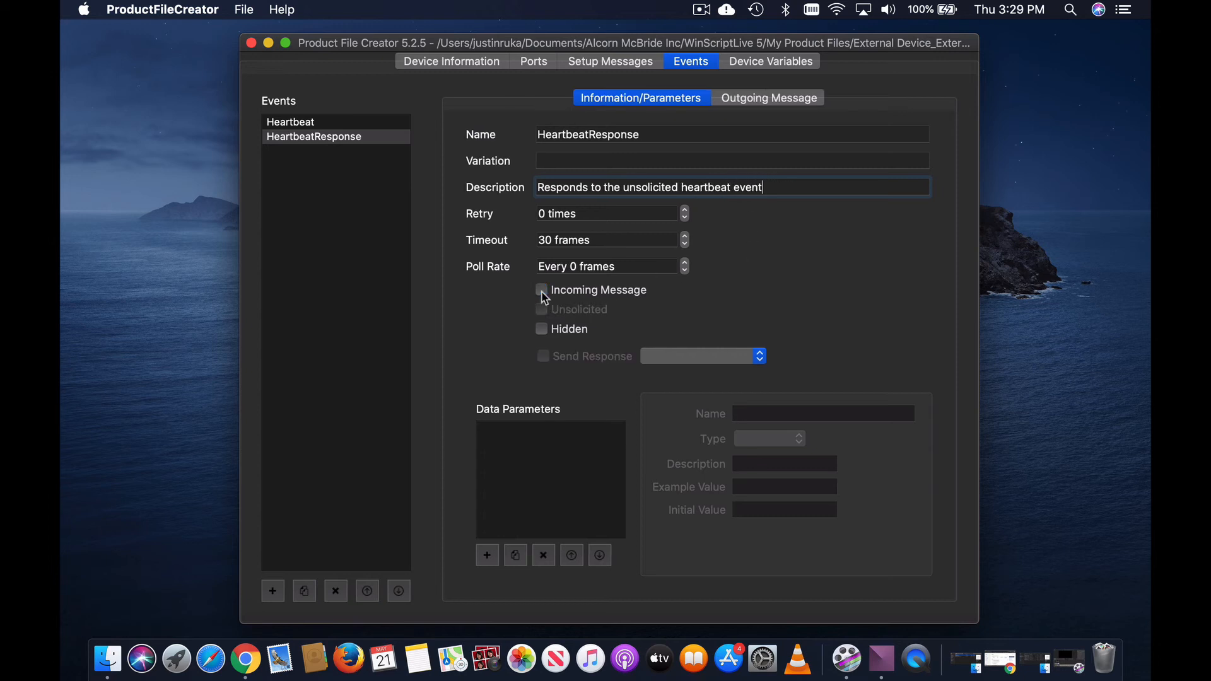
click(541, 328)
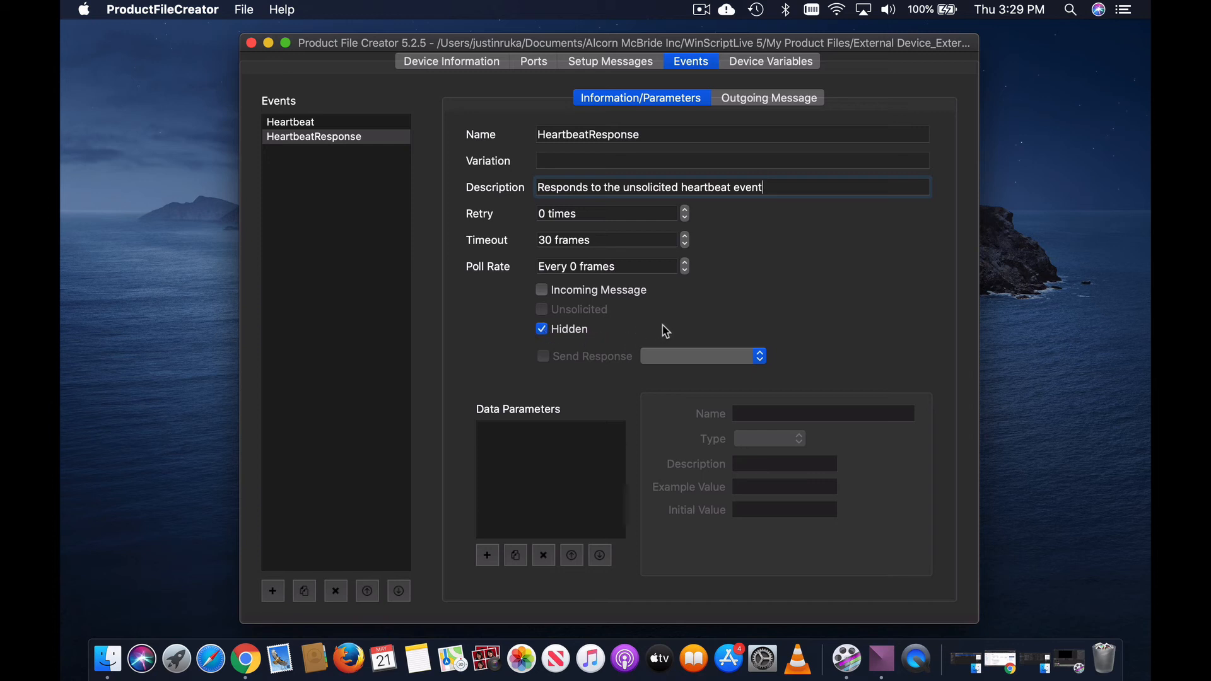
click(768, 99)
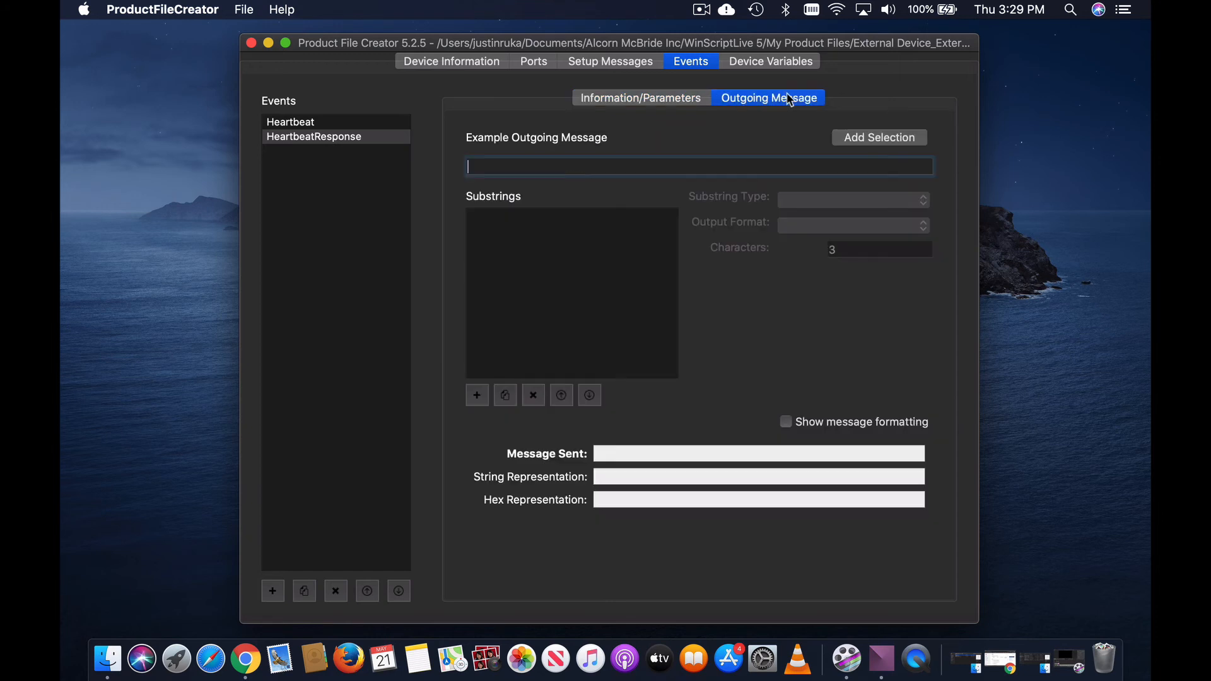
Step: Set the outgoing message to 'Gotit!\x0D' as a single constant substring
text(Got)
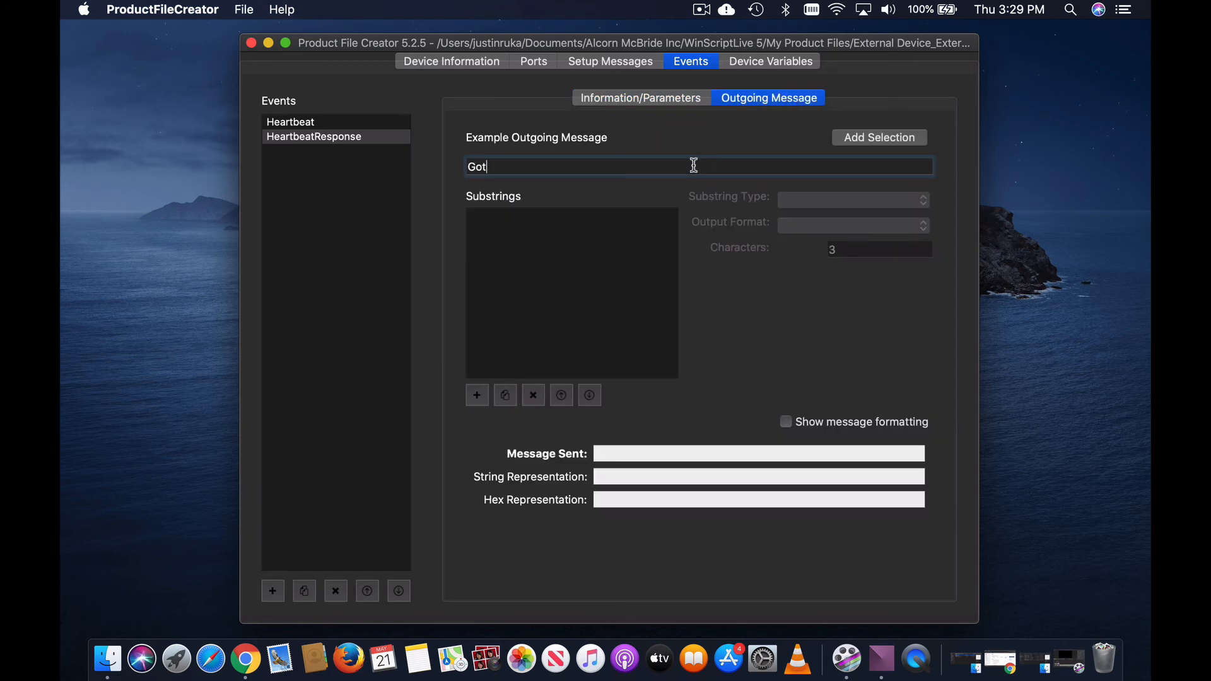
text(it)
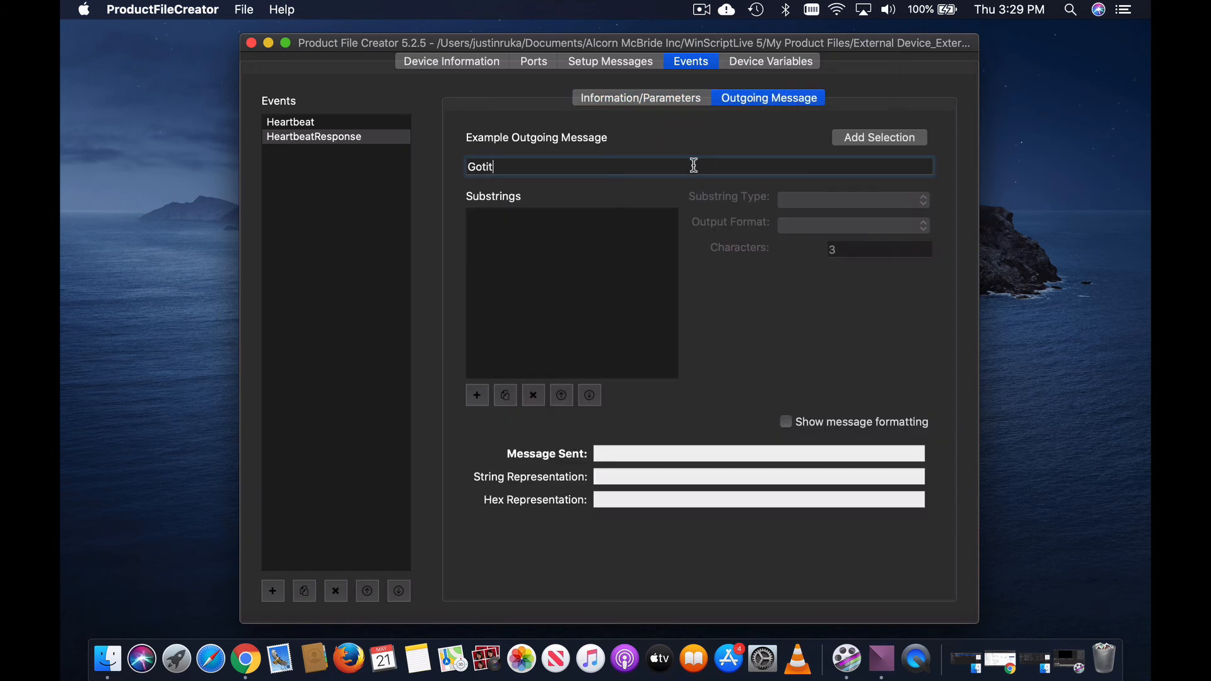
text(!\x0)
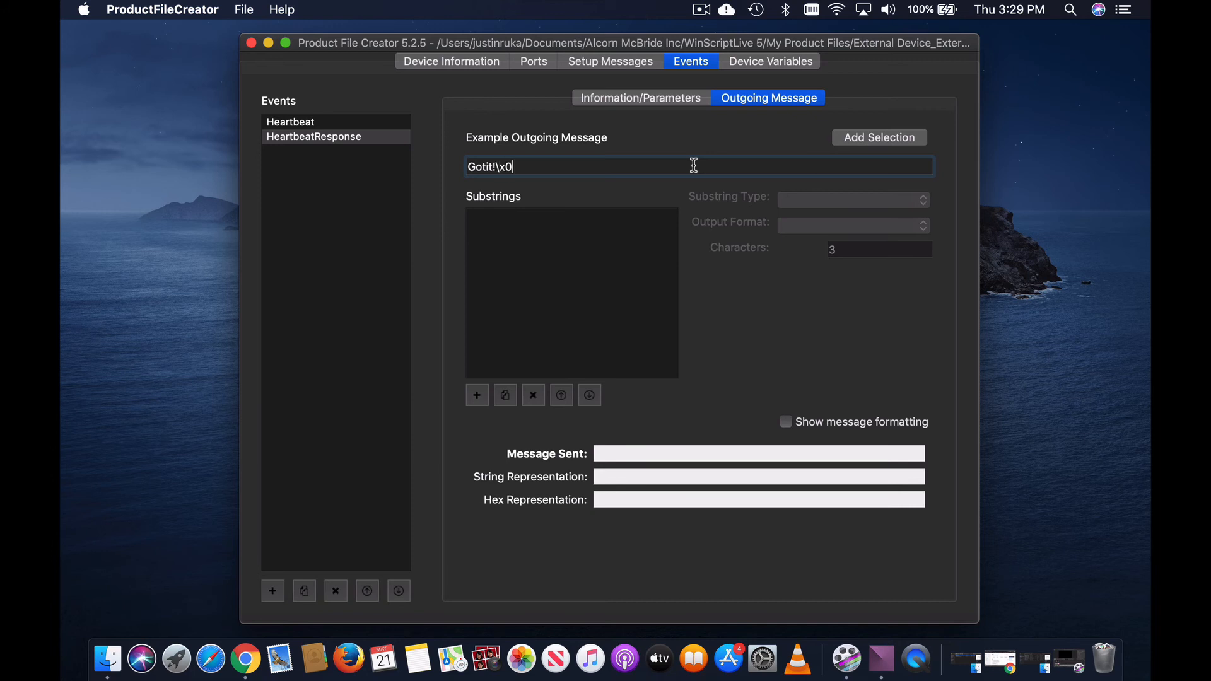
text(D)
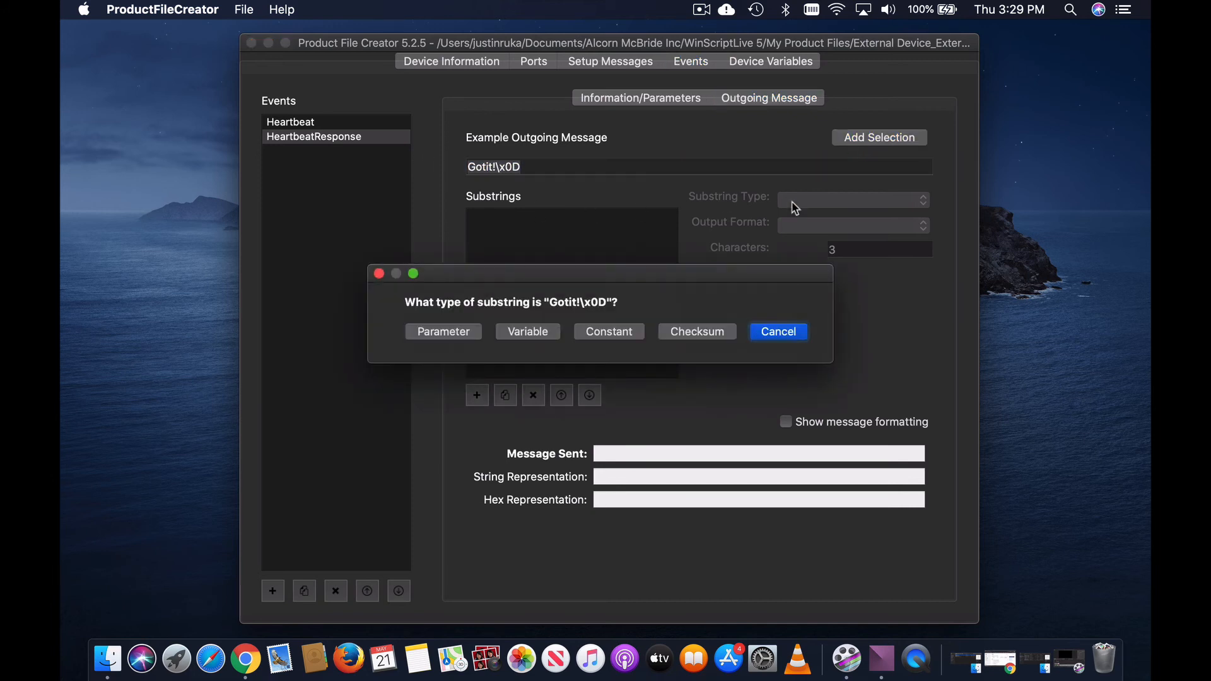
click(609, 332)
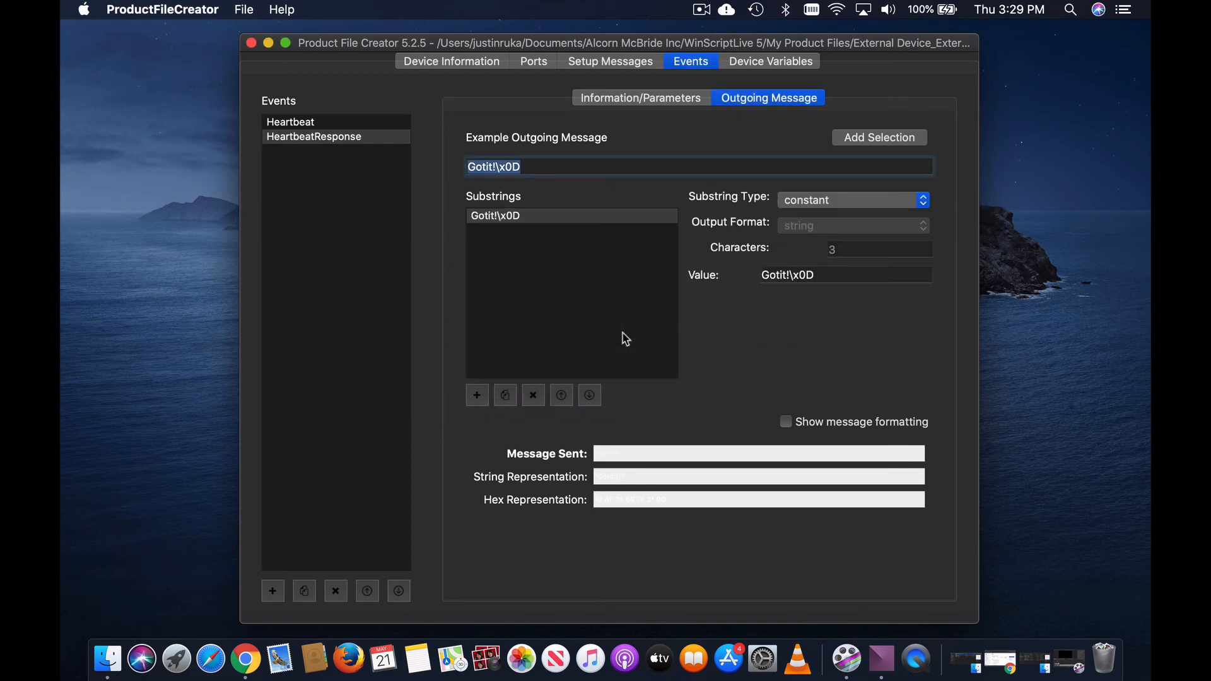
mouse_move(368, 127)
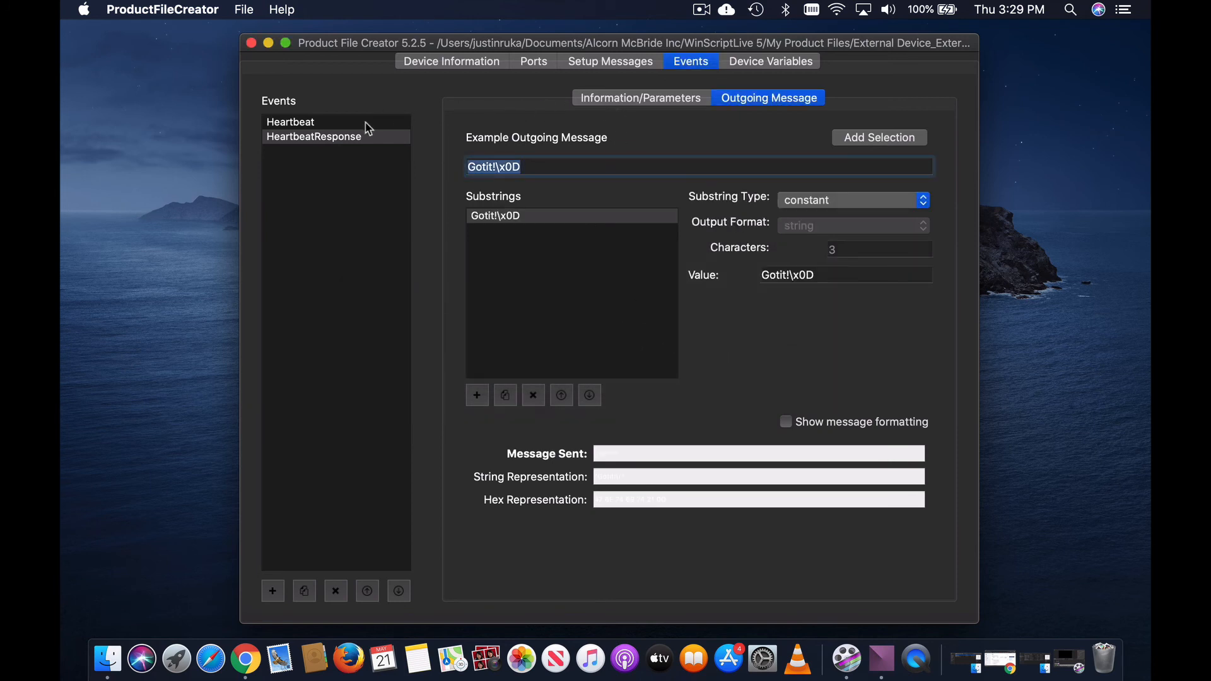
Step: Enable Send Response on the Heartbeat event and choose HeartbeatResponse as the reply
click(290, 123)
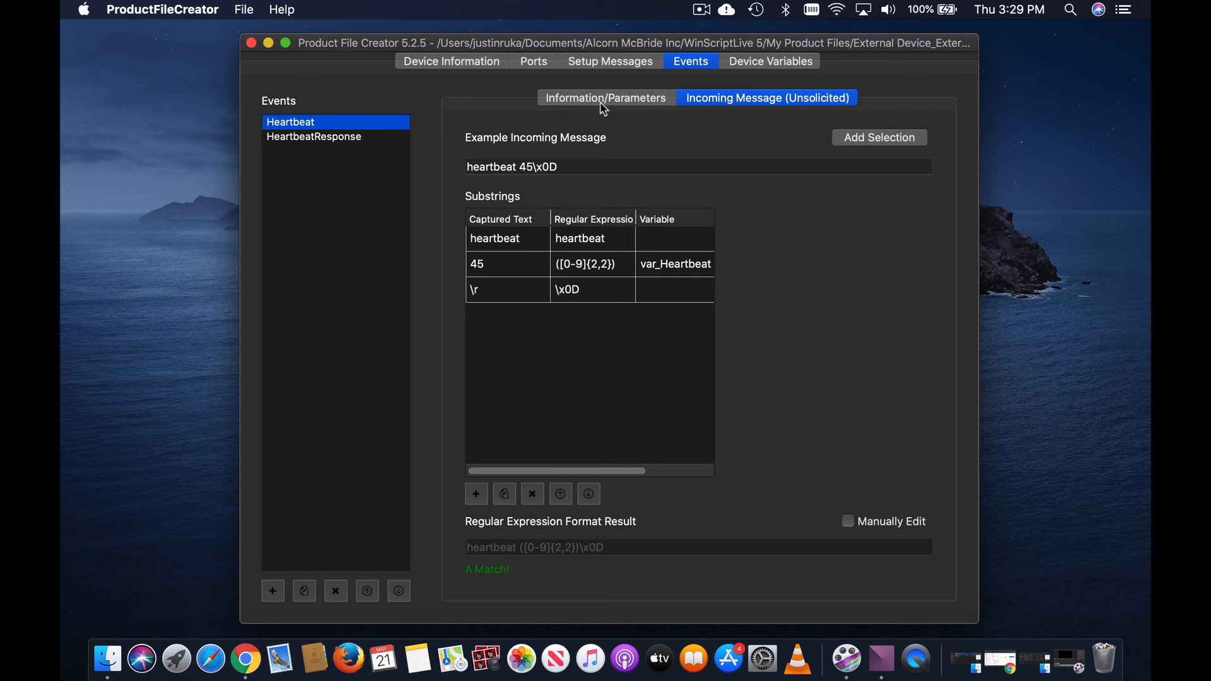
click(605, 99)
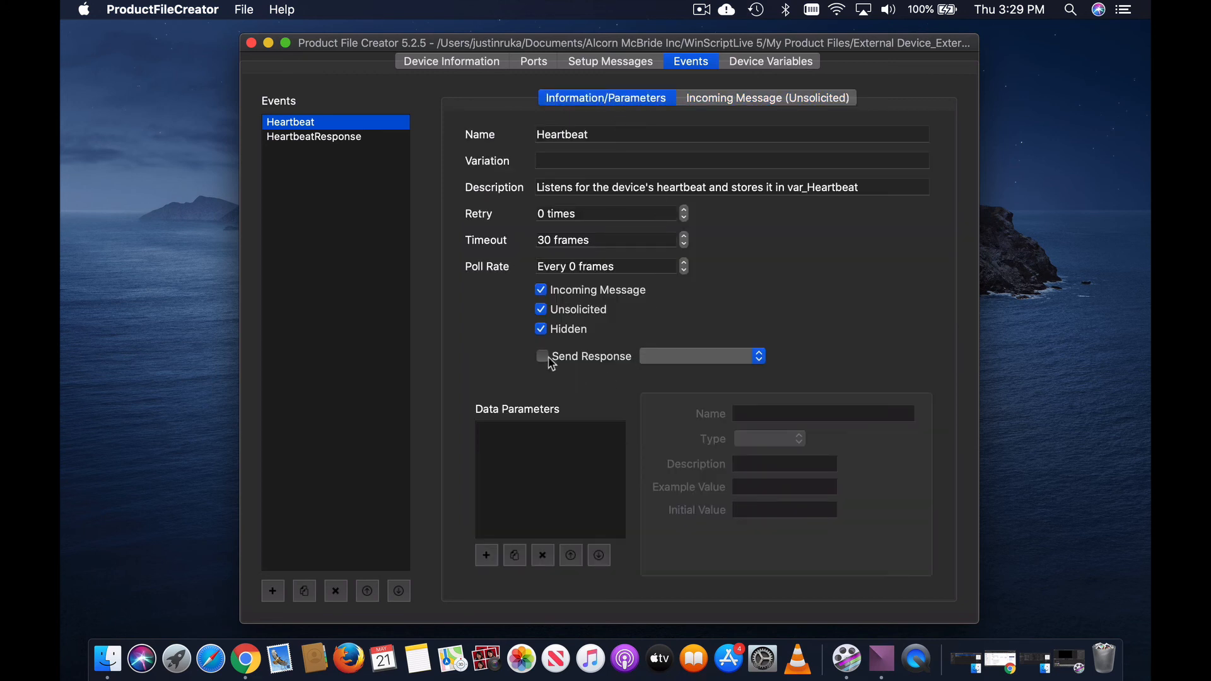
click(541, 355)
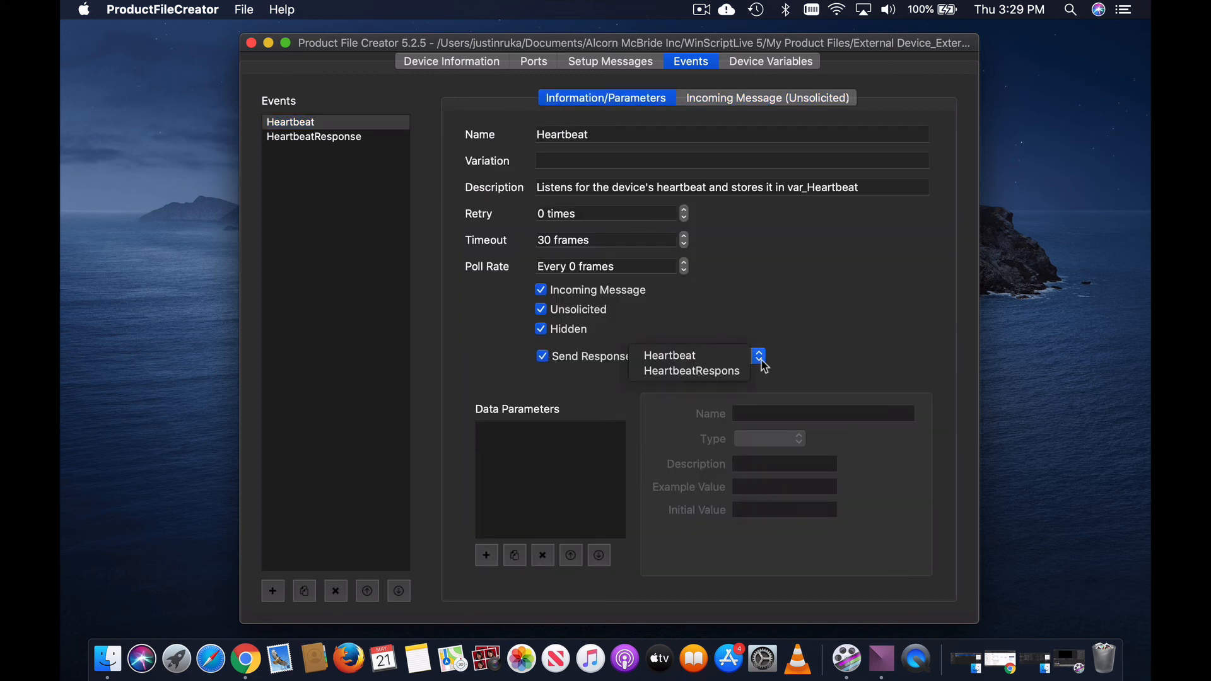
click(692, 371)
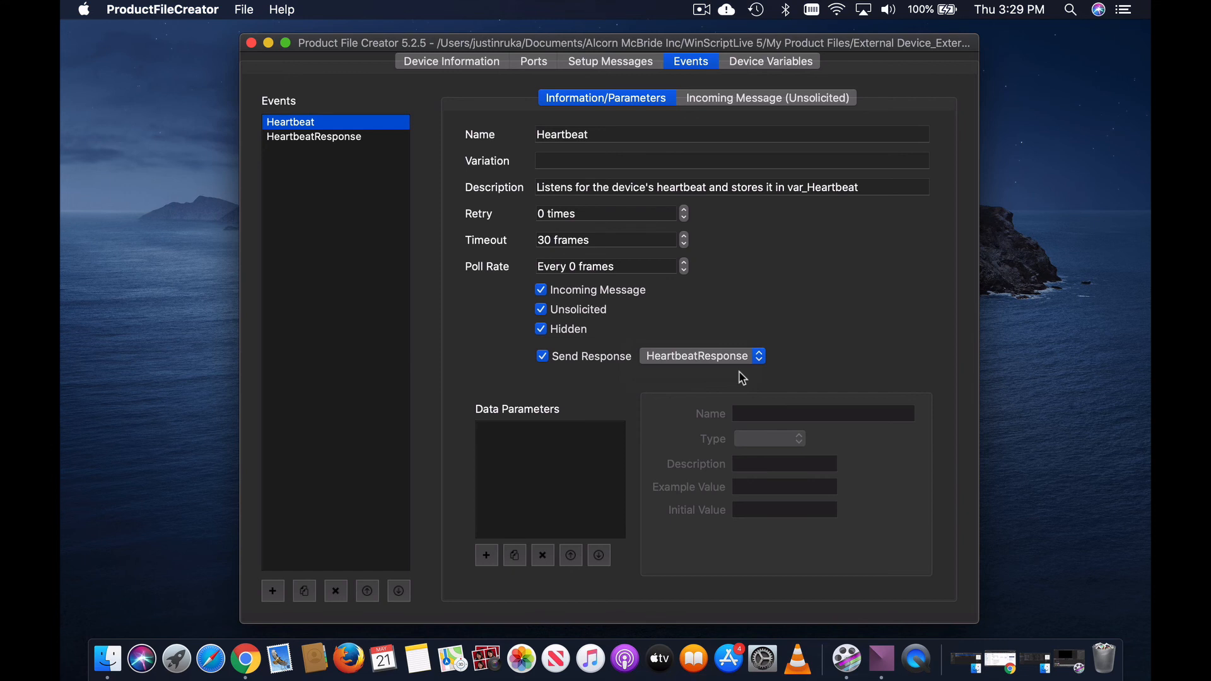
mouse_move(805, 367)
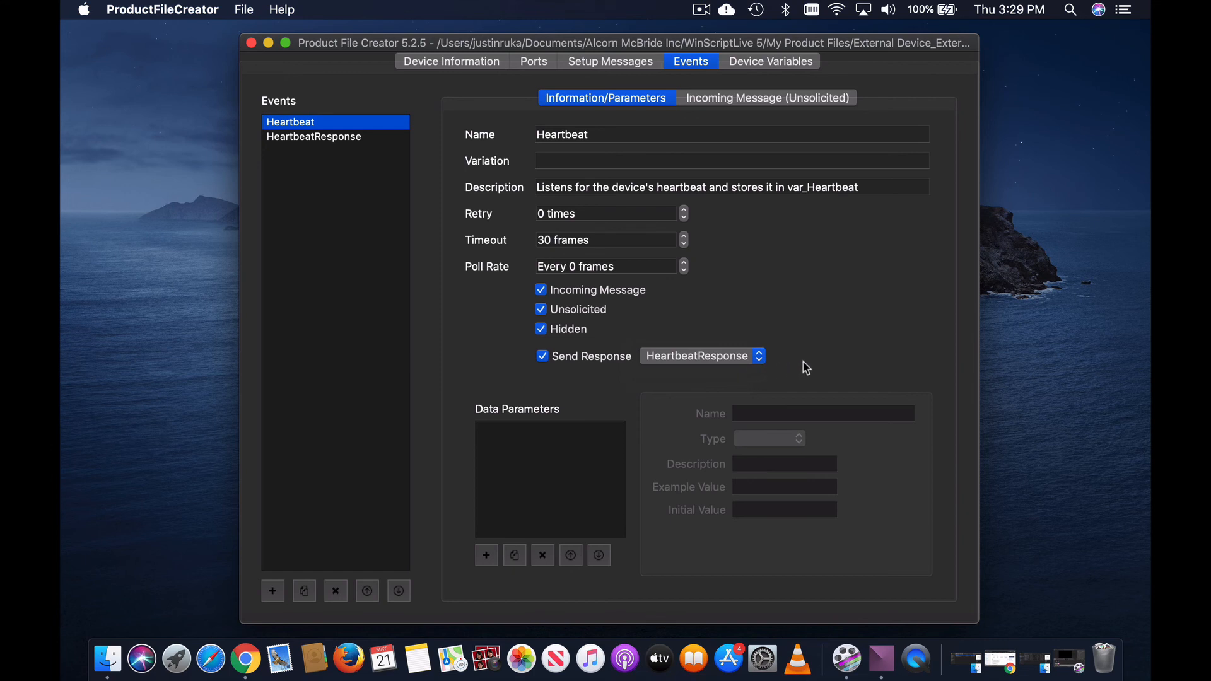